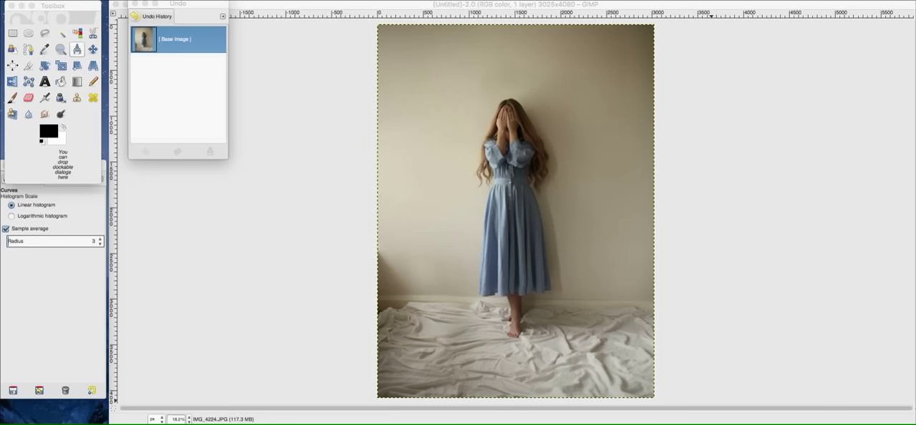
- Draw a tall rectangle selection over the dress with the Rectangle Select tool
{"action": "left_click", "coordinate": [13, 34]}
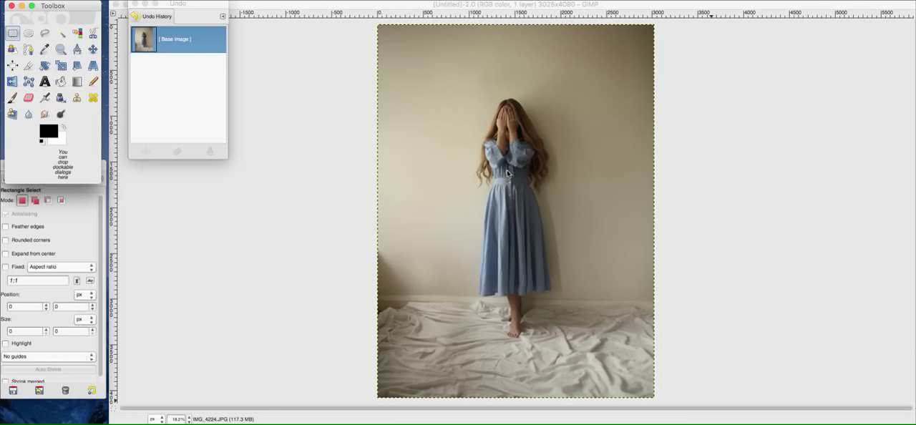
{"action": "mouse_move", "coordinate": [438, 114]}
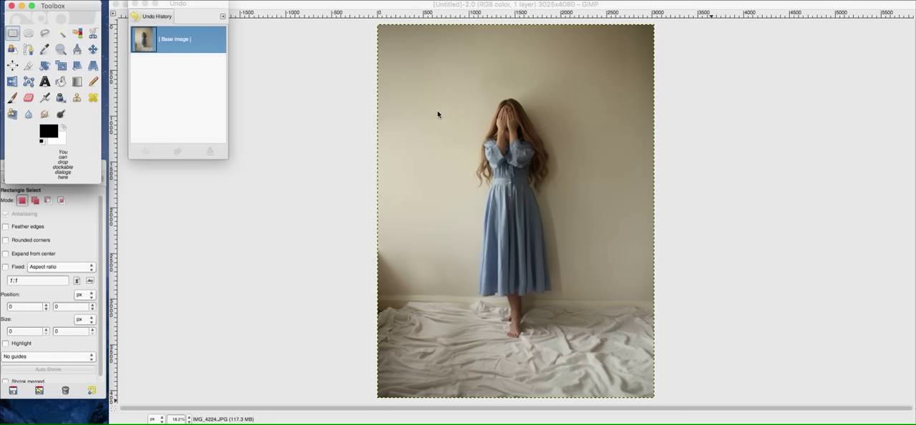
{"action": "mouse_move", "coordinate": [451, 134]}
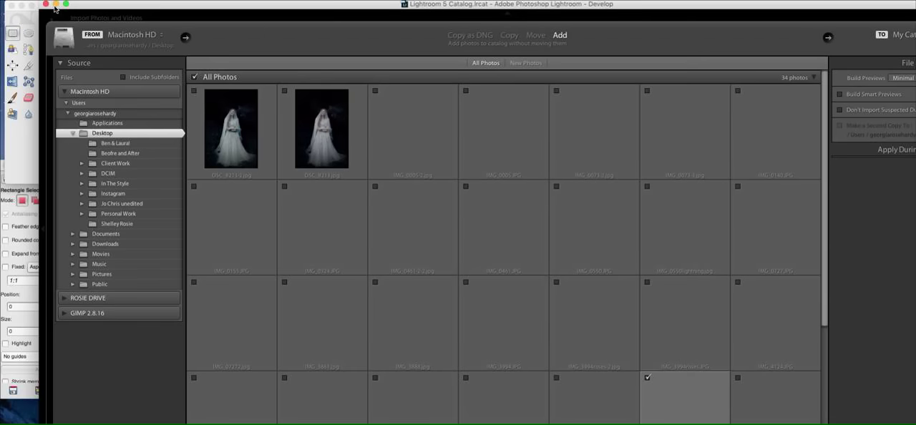
{"action": "mouse_move", "coordinate": [299, 113]}
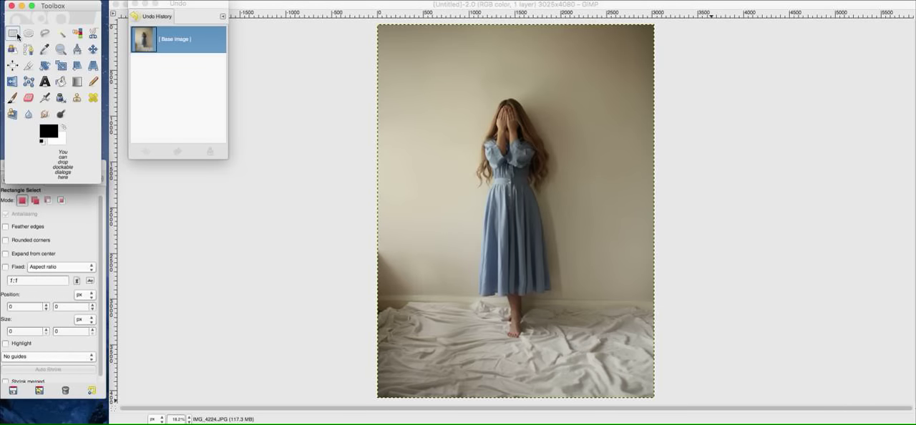
{"action": "mouse_move", "coordinate": [363, 141]}
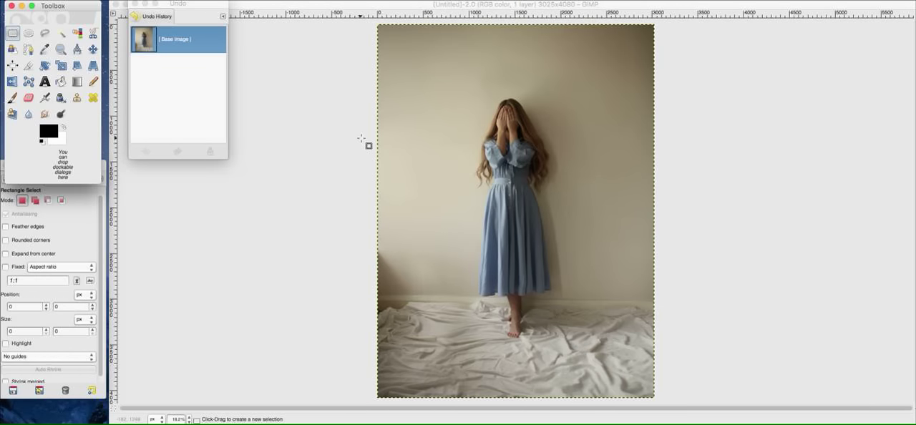
{"action": "mouse_move", "coordinate": [447, 138]}
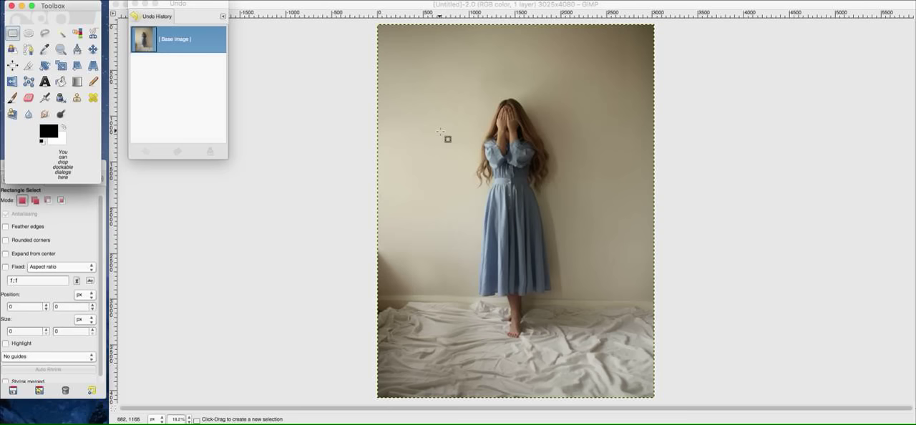
{"action": "mouse_move", "coordinate": [480, 179]}
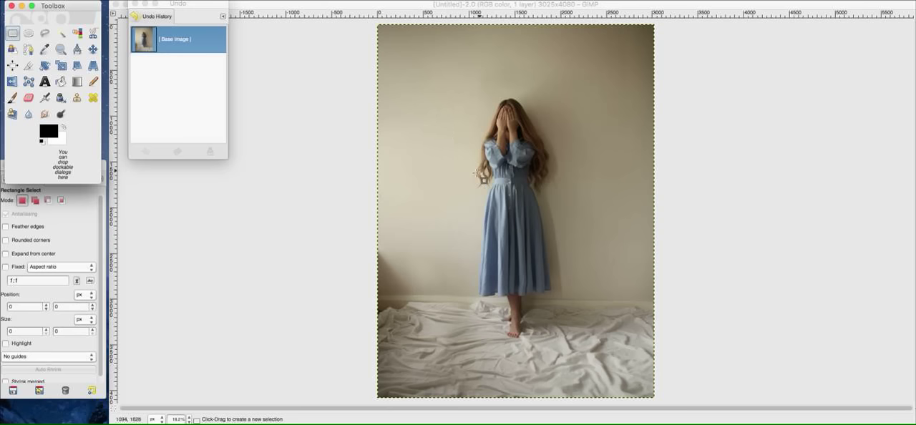
{"action": "mouse_move", "coordinate": [469, 193]}
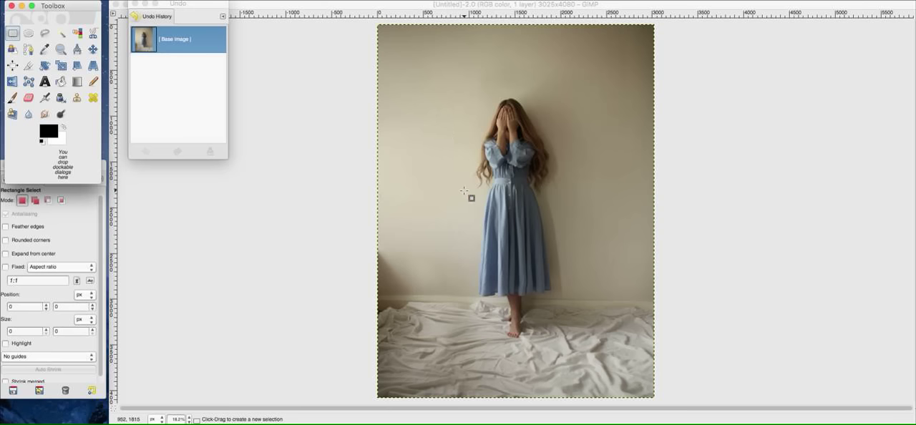
{"action": "mouse_move", "coordinate": [483, 142]}
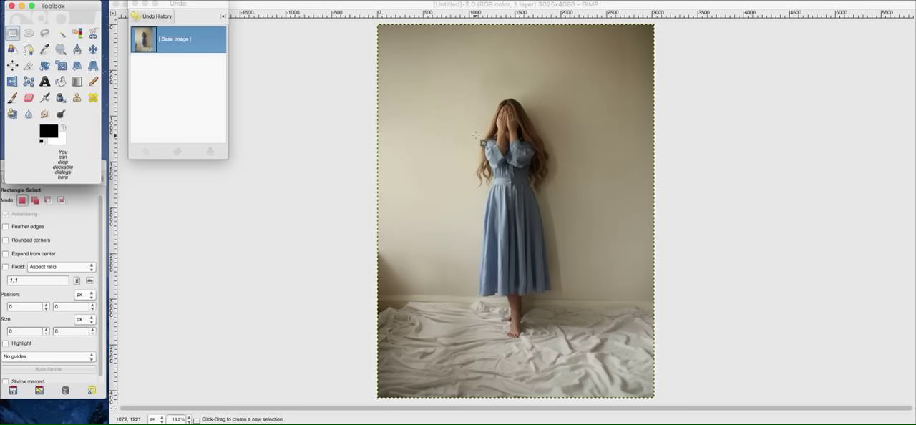
{"action": "left_click_drag", "start_coordinate": [474, 133], "coordinate": [561, 305]}
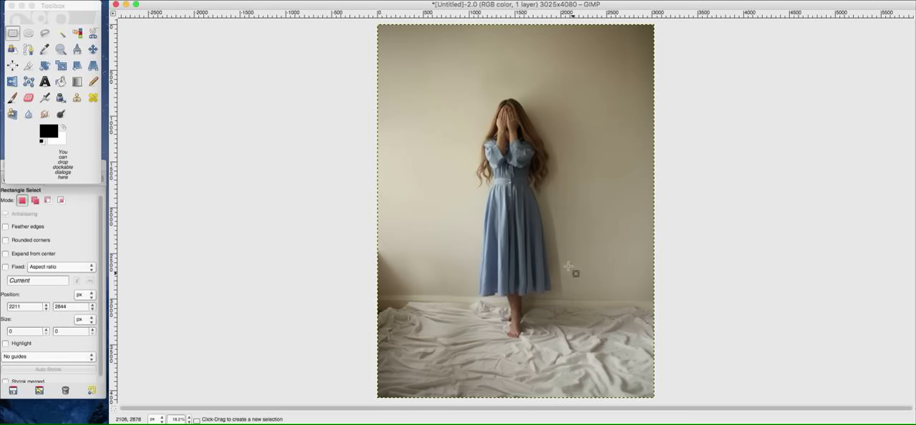
{"action": "mouse_move", "coordinate": [464, 132]}
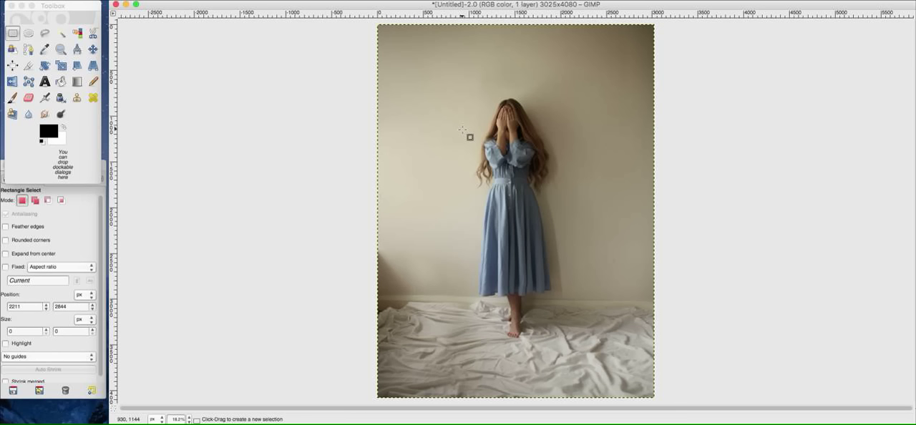
{"action": "mouse_move", "coordinate": [464, 134]}
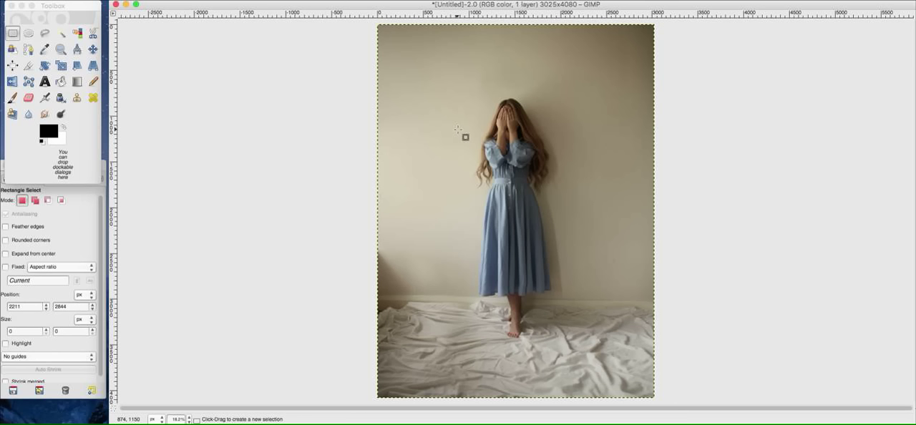
{"action": "mouse_move", "coordinate": [468, 133]}
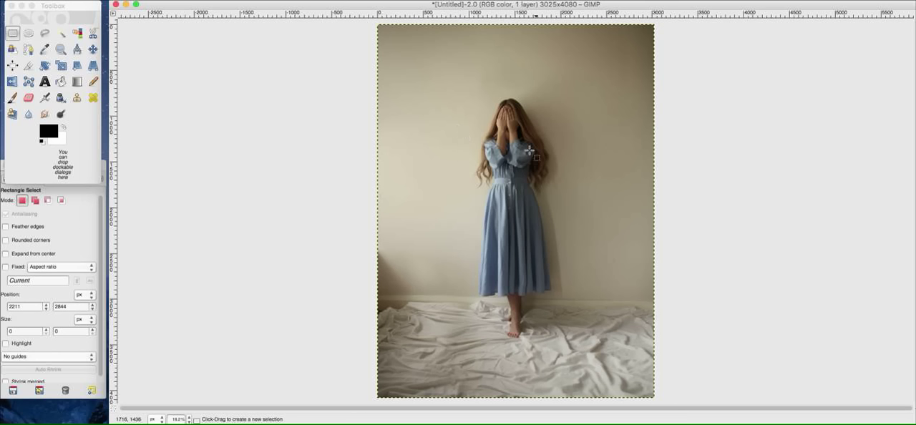
{"action": "mouse_move", "coordinate": [557, 221]}
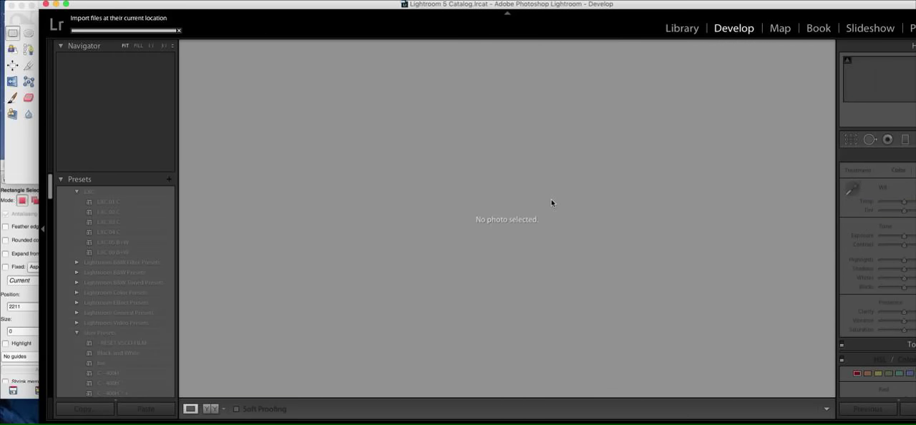
- Go to the Develop module and pick the blue colour range to drain its saturation
{"action": "left_click", "coordinate": [682, 28]}
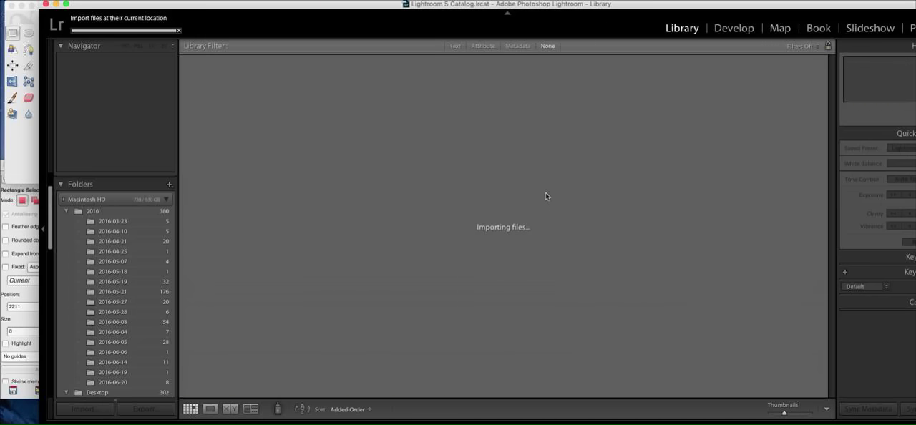
{"action": "left_click", "coordinate": [733, 28]}
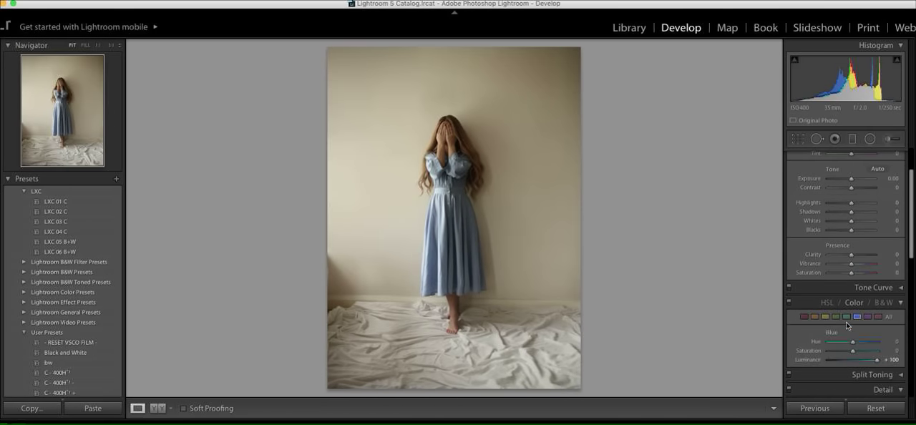
{"action": "left_click", "coordinate": [847, 317]}
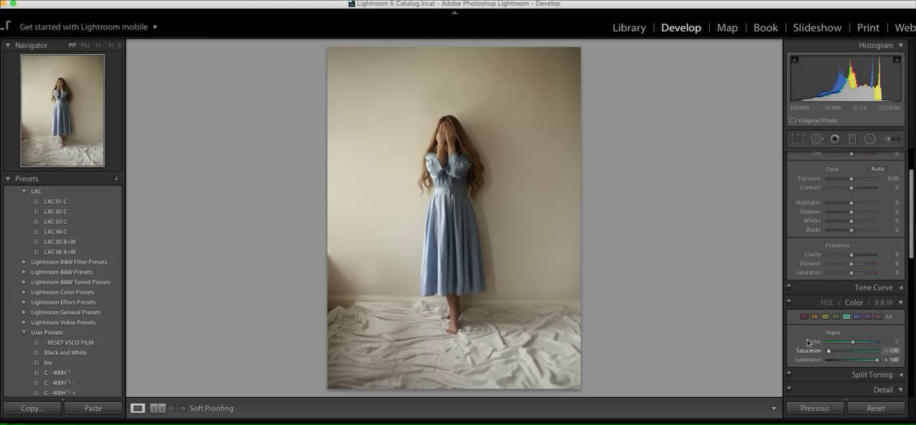
{"action": "left_click", "coordinate": [856, 317]}
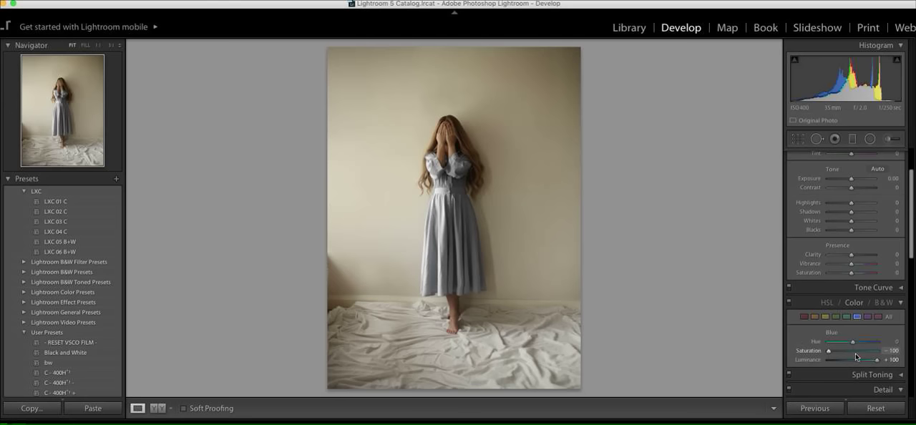
- Lift the Shadows and Blacks sliders, then export the photo to the Adventures folder
{"action": "left_click_drag", "start_coordinate": [851, 212], "coordinate": [868, 212]}
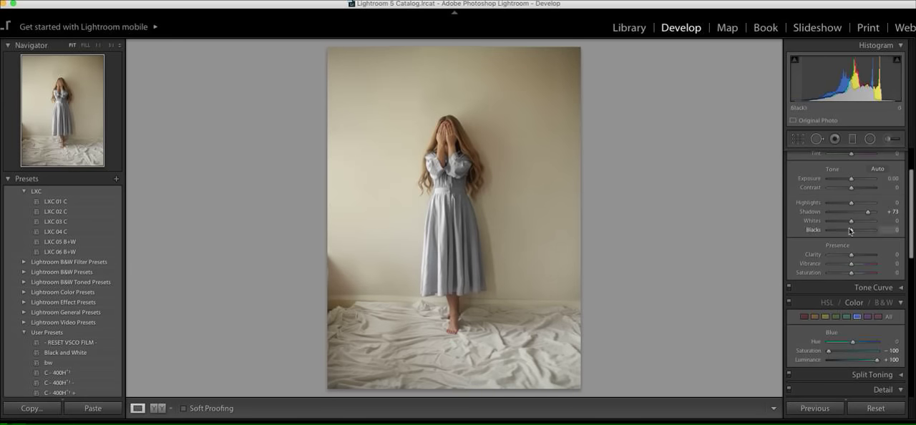
{"action": "left_click_drag", "start_coordinate": [850, 229], "coordinate": [862, 230]}
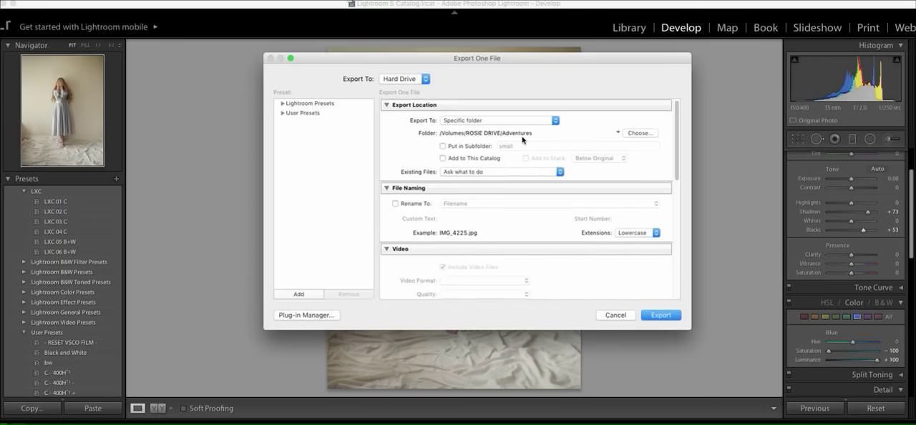
{"action": "scroll", "scroll_direction": "down", "scroll_amount": 3}
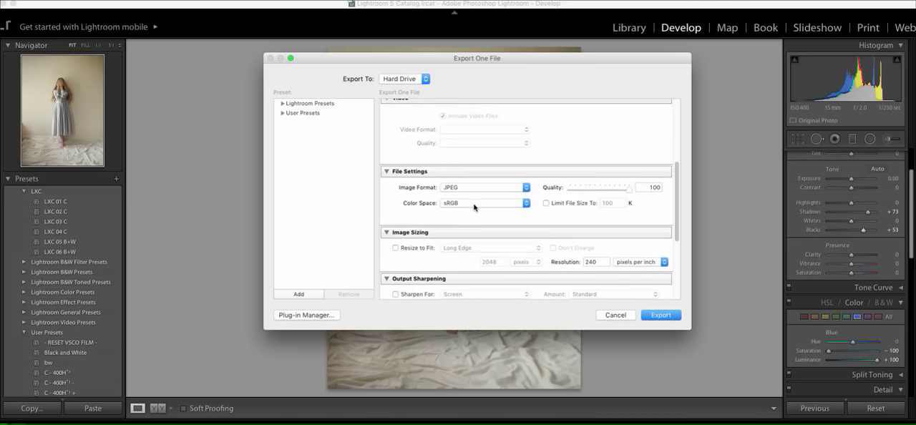
{"action": "left_click", "coordinate": [660, 315]}
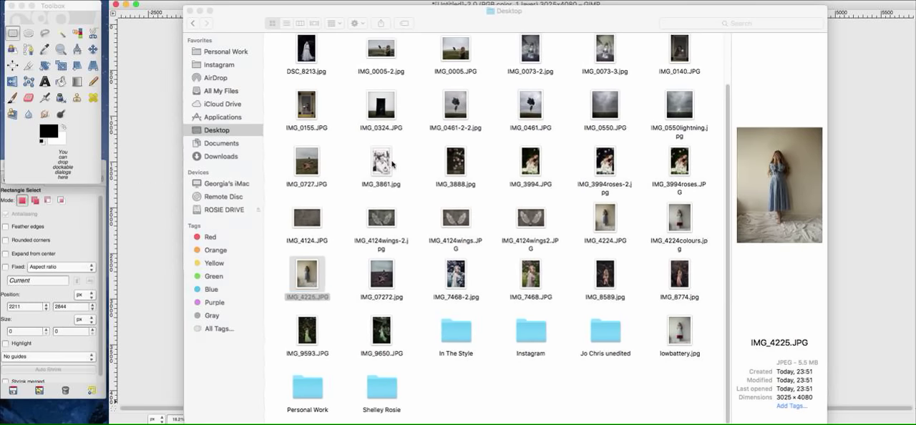
- Open IMG_4225.jpg from ROSIE DRIVE > Adventures with GIMP
{"action": "left_click", "coordinate": [223, 209]}
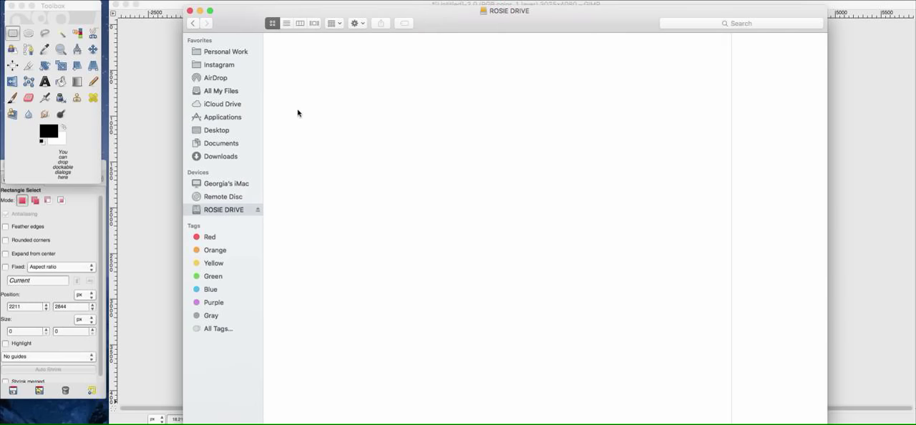
{"action": "left_click", "coordinate": [298, 111]}
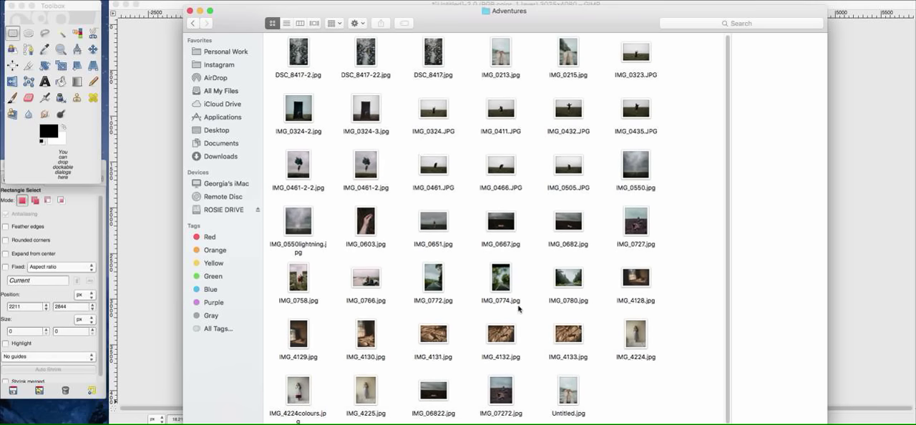
{"action": "mouse_move", "coordinate": [370, 390]}
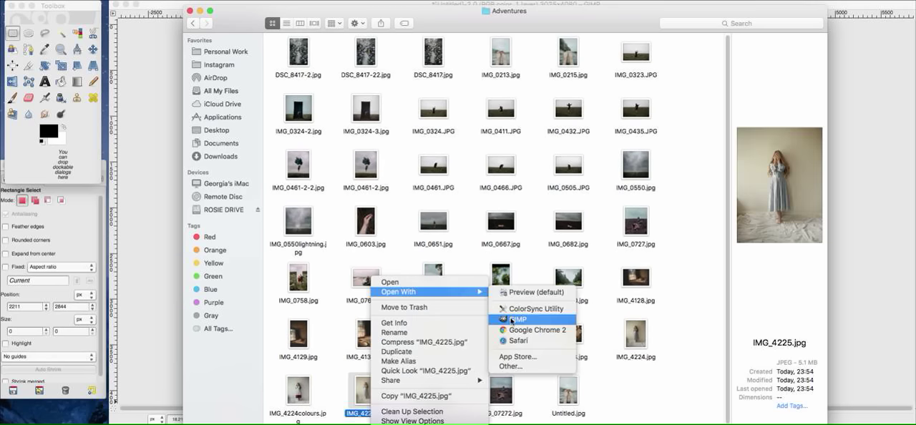
{"action": "left_click", "coordinate": [517, 320]}
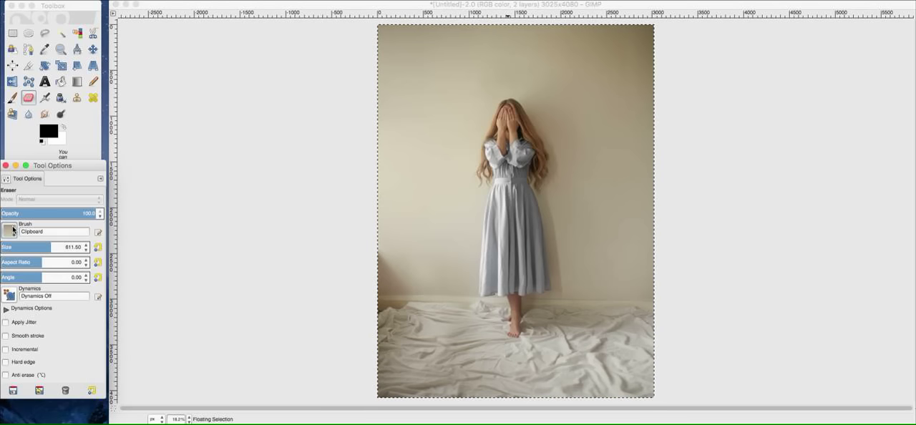
- Erase a tall strip of the pasted pale-dress layer around the figure
{"action": "left_click", "coordinate": [10, 230]}
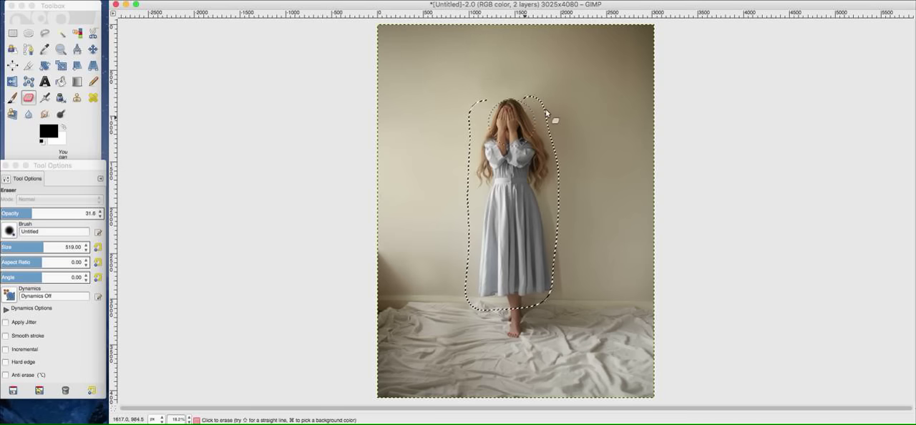
{"action": "left_click_drag", "start_coordinate": [547, 114], "coordinate": [569, 276]}
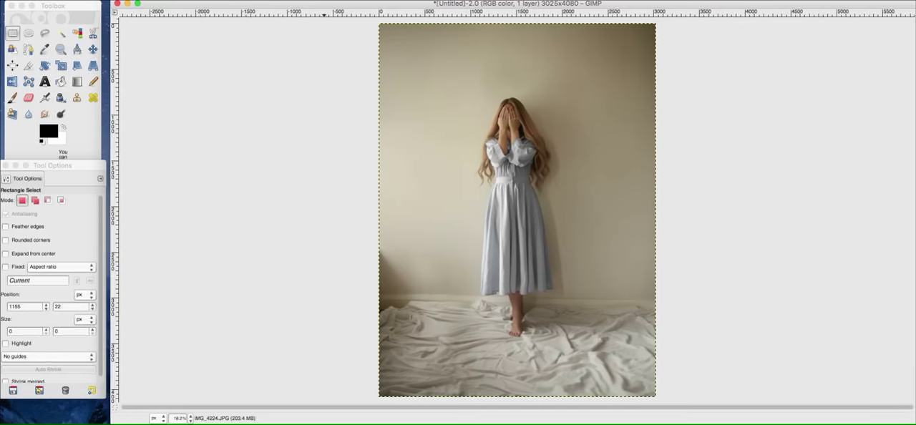
- Open IMG_4225.JPG in its own GIMP window via File > Open
{"action": "left_click", "coordinate": [18, 4]}
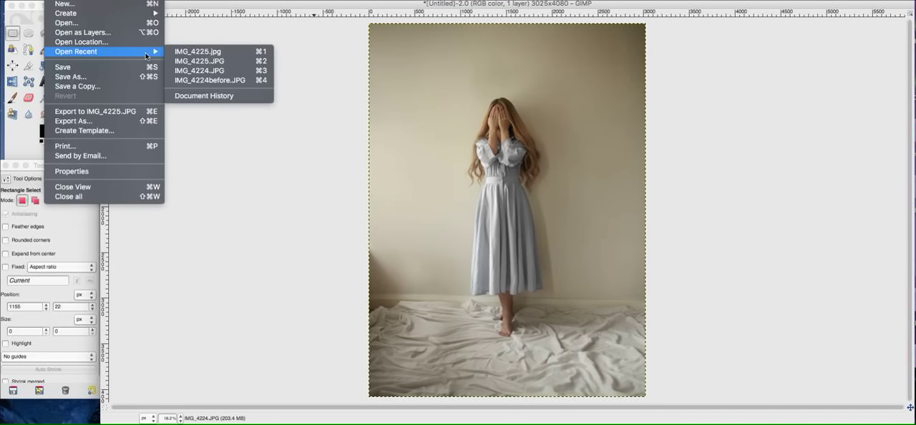
{"action": "left_click", "coordinate": [221, 101]}
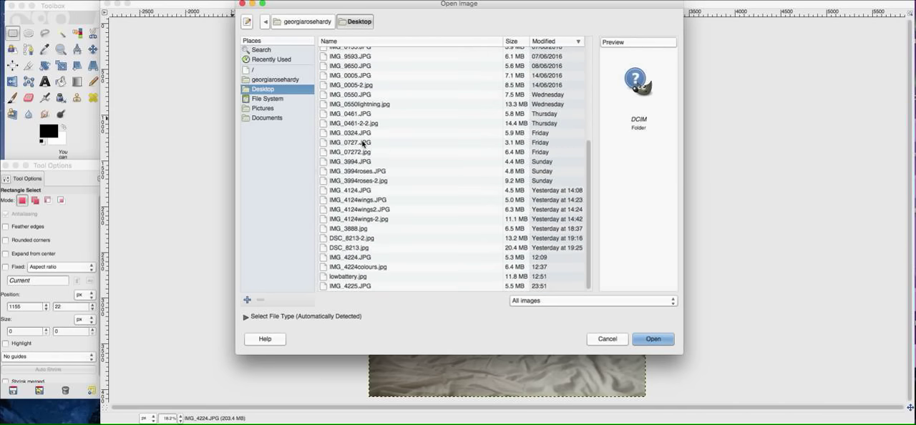
{"action": "left_click", "coordinate": [351, 286]}
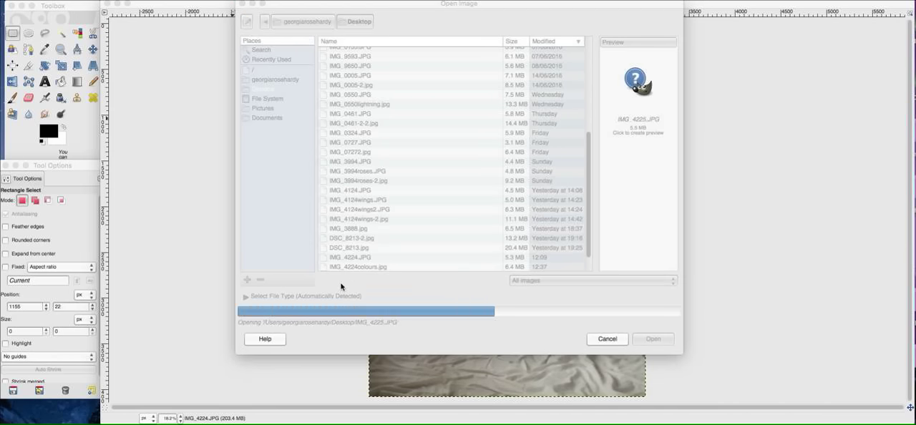
{"action": "left_click", "coordinate": [652, 339]}
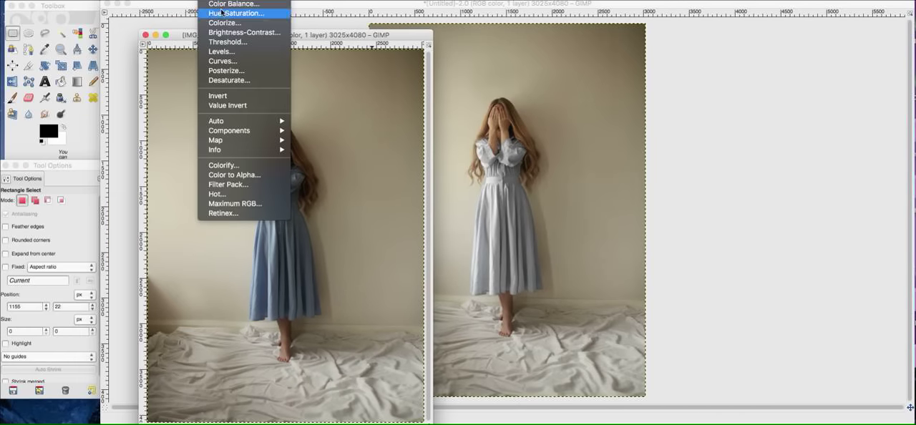
- Raise the lightness of the cyan and blue tones in Hue-Saturation to whiten the dress
{"action": "left_click", "coordinate": [235, 13]}
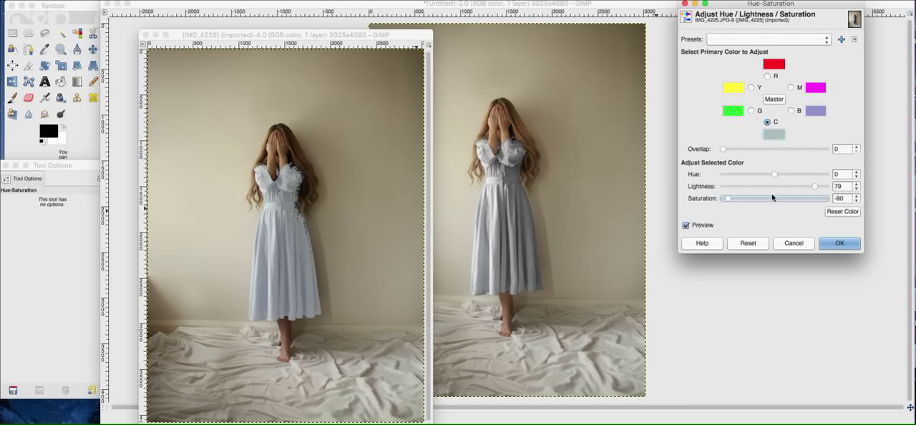
{"action": "left_click_drag", "start_coordinate": [814, 186], "coordinate": [826, 186]}
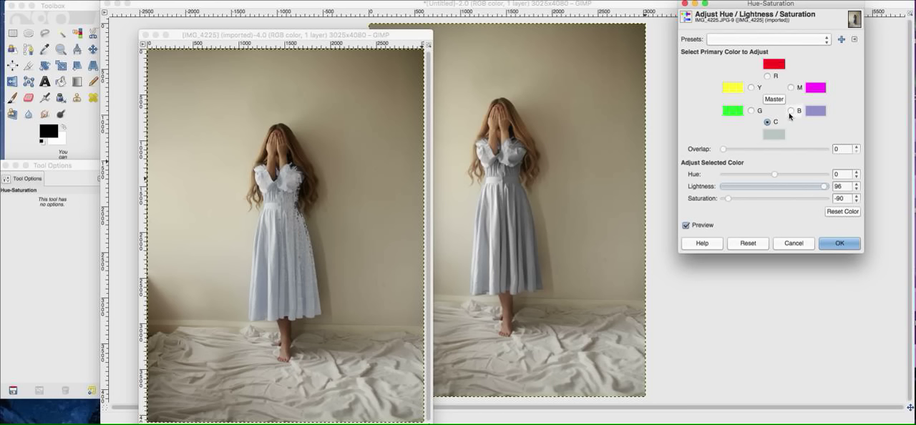
{"action": "left_click", "coordinate": [790, 111]}
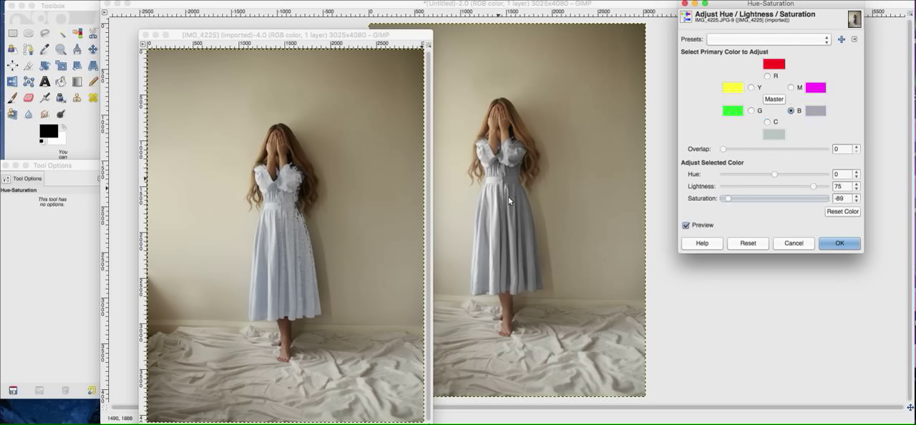
{"action": "left_click_drag", "start_coordinate": [813, 186], "coordinate": [826, 186]}
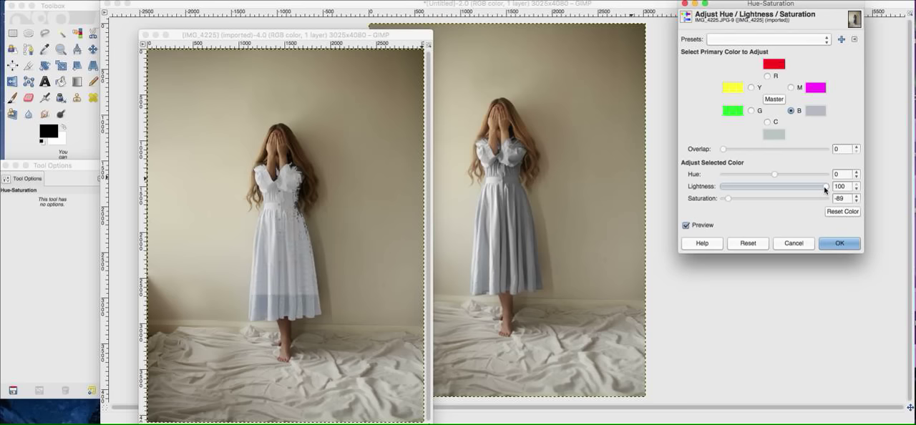
{"action": "left_click", "coordinate": [839, 243]}
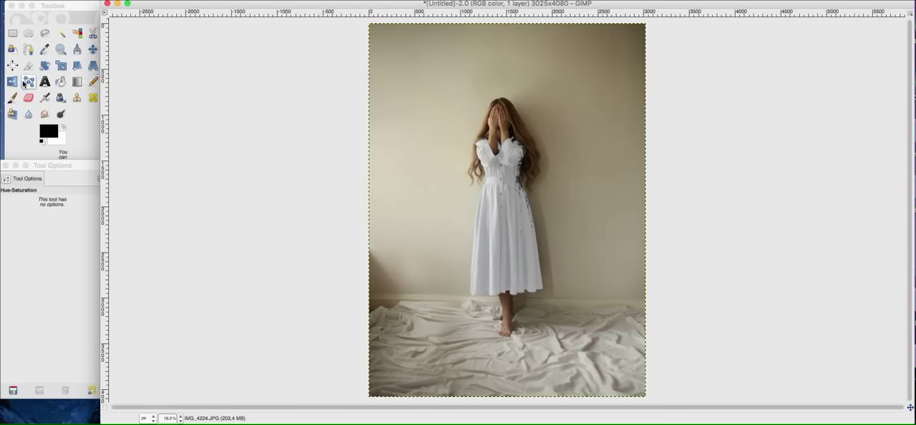
- Erase part of the whitened layer near the woman's head
{"action": "left_click", "coordinate": [28, 98]}
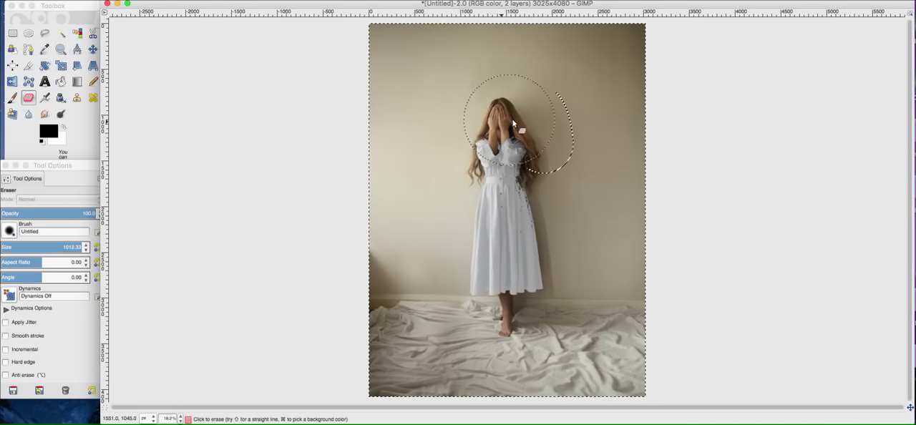
{"action": "left_click_drag", "start_coordinate": [512, 125], "coordinate": [569, 236]}
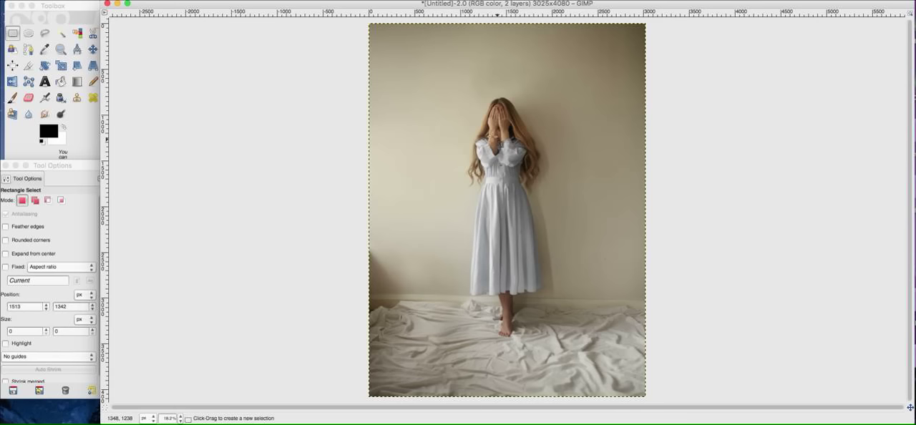
- Select a tall rectangle over the dress's right side and brighten it with a lifted curve
{"action": "left_click_drag", "start_coordinate": [506, 140], "coordinate": [543, 299]}
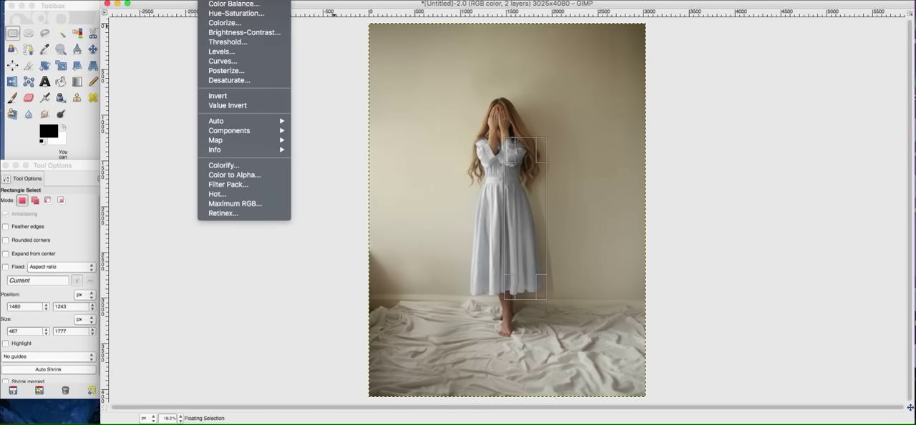
{"action": "mouse_move", "coordinate": [222, 61]}
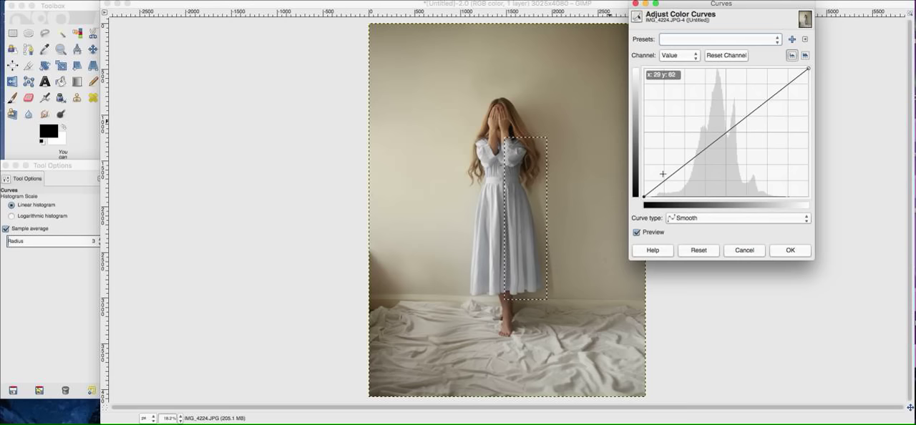
{"action": "left_click_drag", "start_coordinate": [663, 173], "coordinate": [664, 185]}
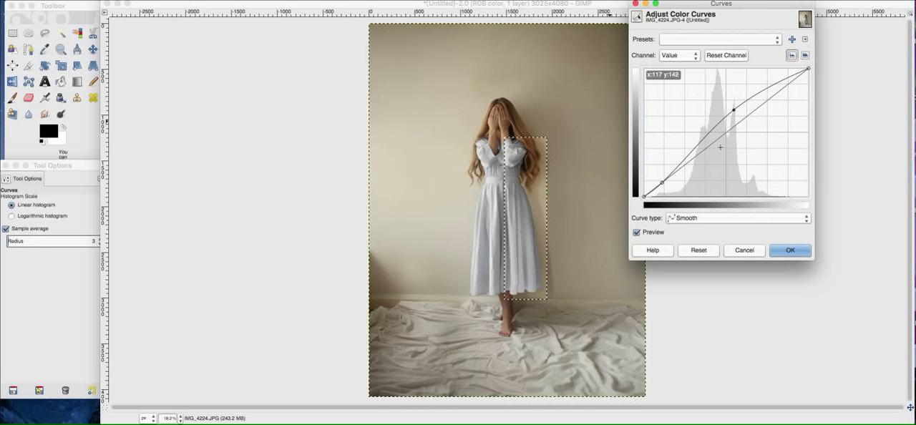
{"action": "left_click", "coordinate": [790, 250]}
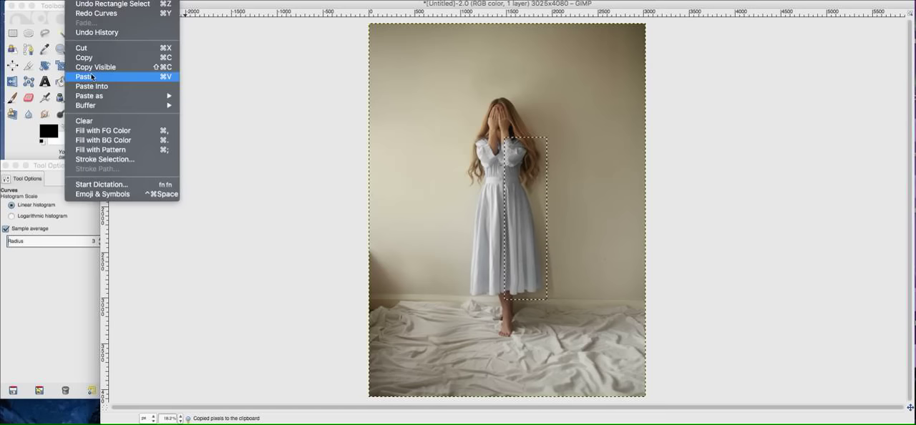
- Paste the brightened strip as a new layer and erase its edge near the shoulder
{"action": "left_click", "coordinate": [83, 77]}
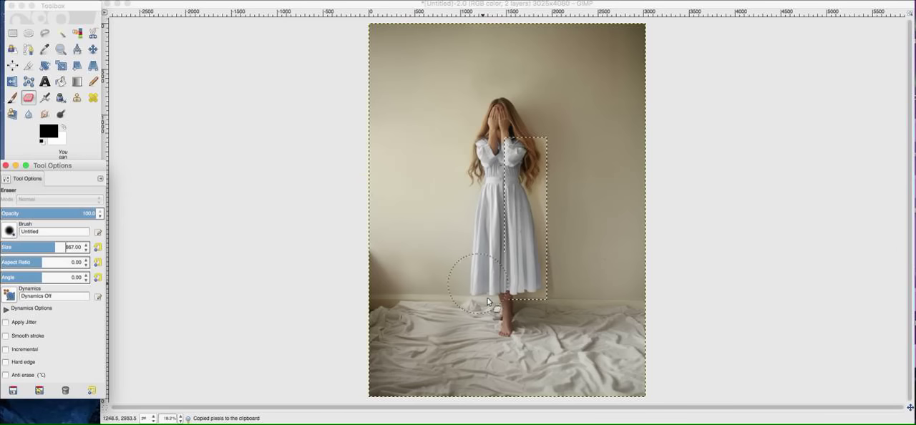
{"action": "mouse_move", "coordinate": [483, 186]}
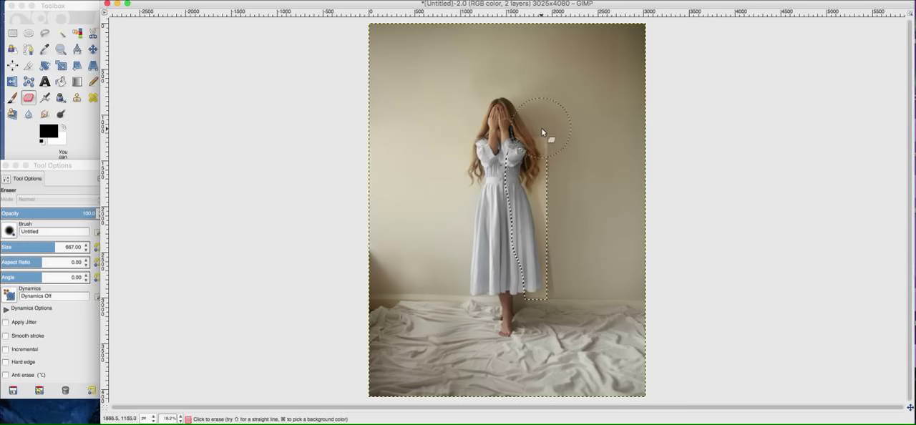
{"action": "left_click_drag", "start_coordinate": [543, 132], "coordinate": [565, 278]}
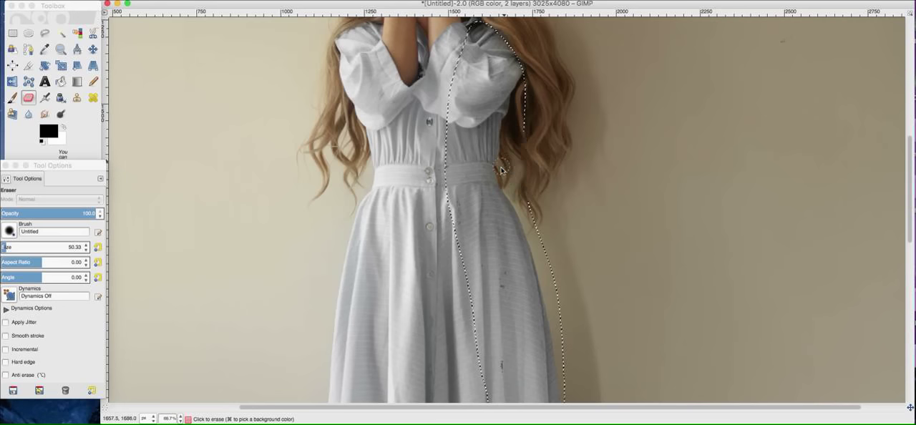
{"action": "scroll", "scroll_direction": "down", "scroll_amount": 3}
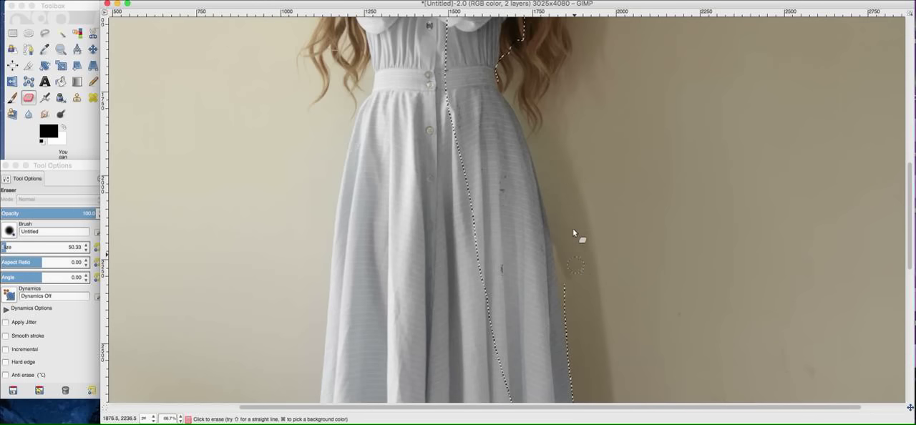
{"action": "scroll", "scroll_direction": "down", "scroll_amount": 3}
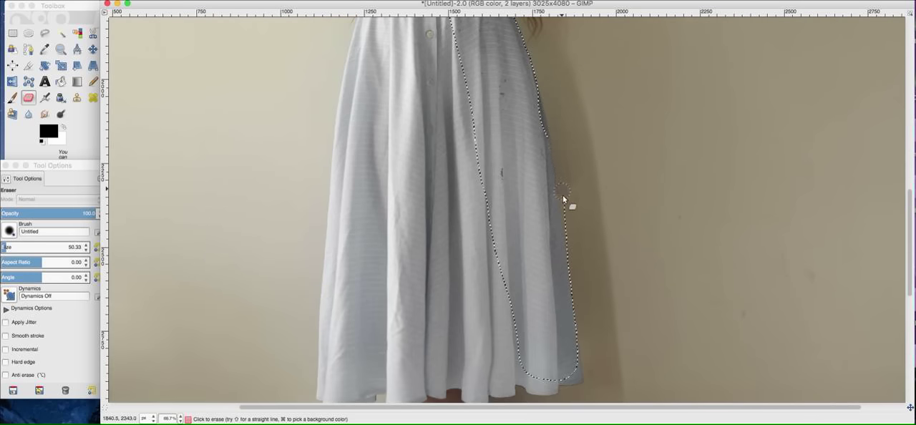
{"action": "mouse_move", "coordinate": [576, 261]}
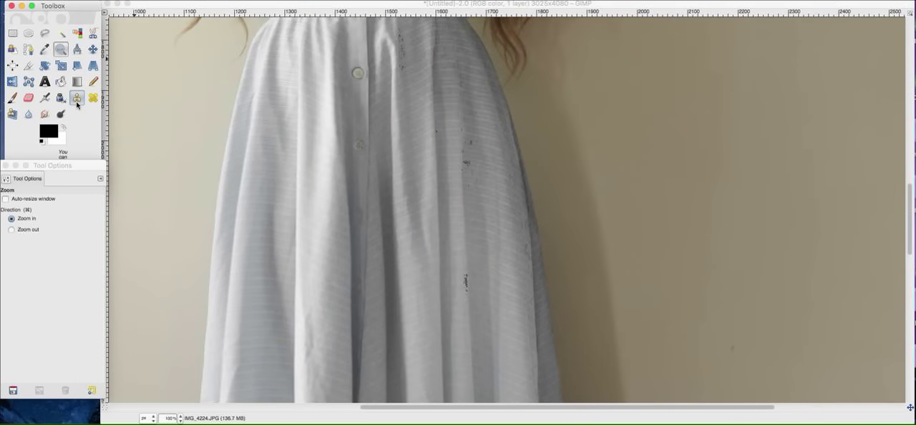
- Clone away dark marks on the dress front, then return to rectangular selecting
{"action": "left_click", "coordinate": [77, 98]}
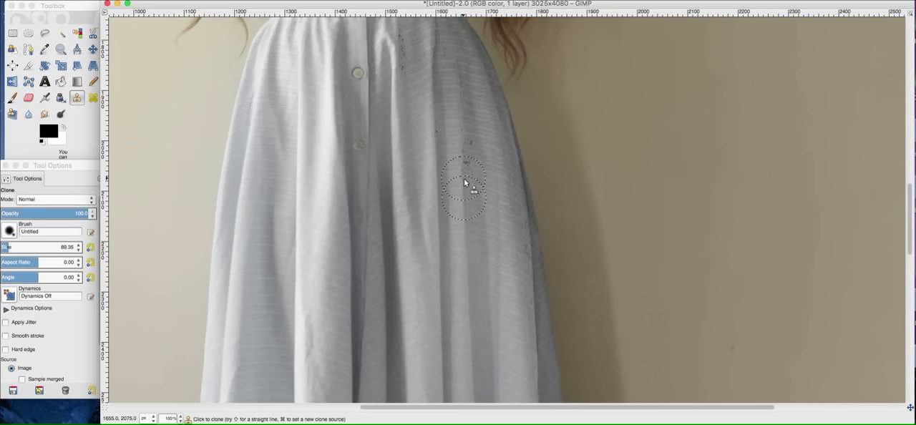
{"action": "mouse_move", "coordinate": [465, 143]}
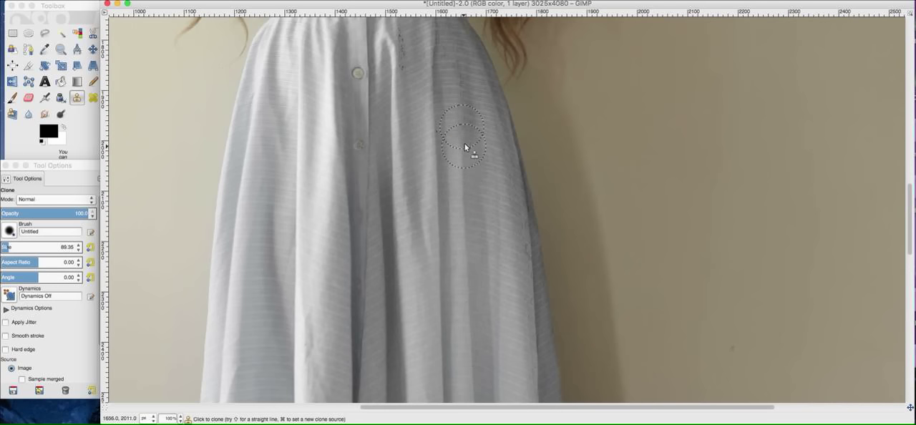
{"action": "mouse_move", "coordinate": [462, 100]}
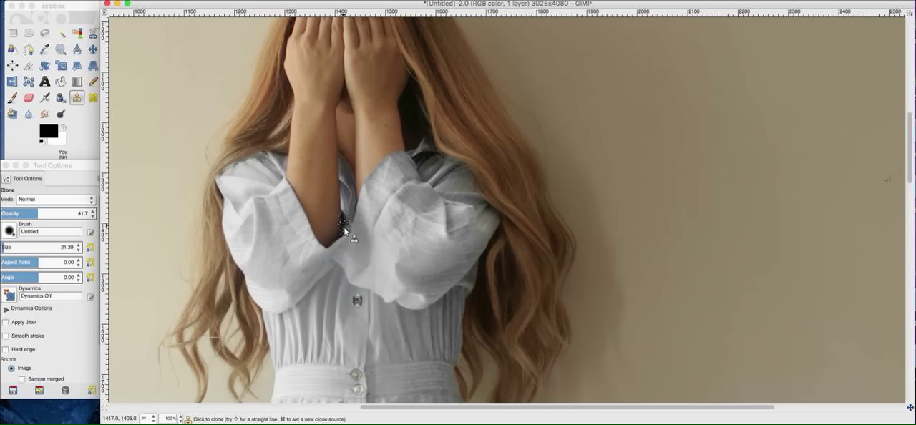
{"action": "mouse_move", "coordinate": [350, 233]}
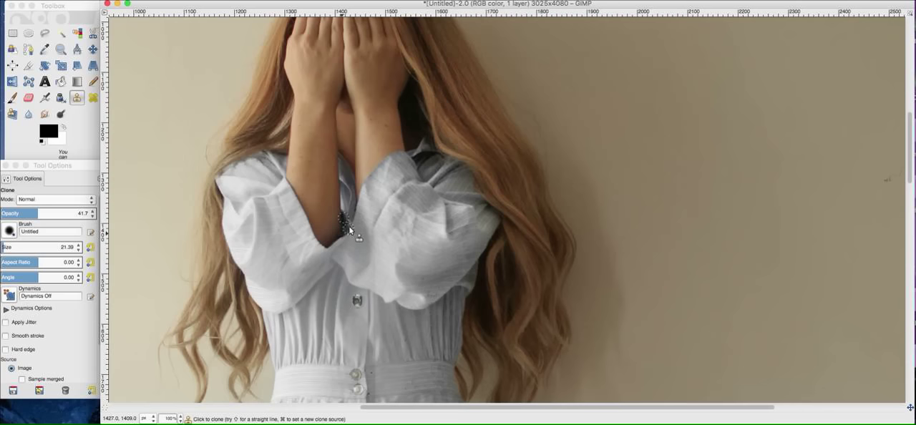
{"action": "mouse_move", "coordinate": [383, 238]}
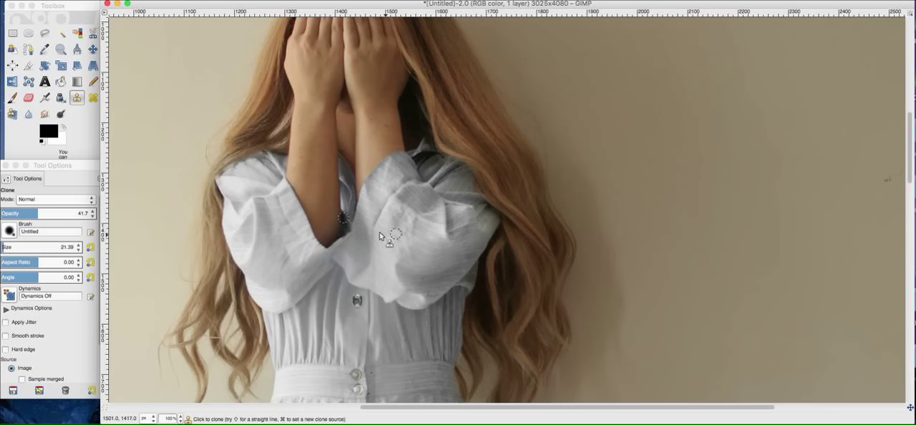
{"action": "scroll", "scroll_direction": "down", "scroll_amount": 3}
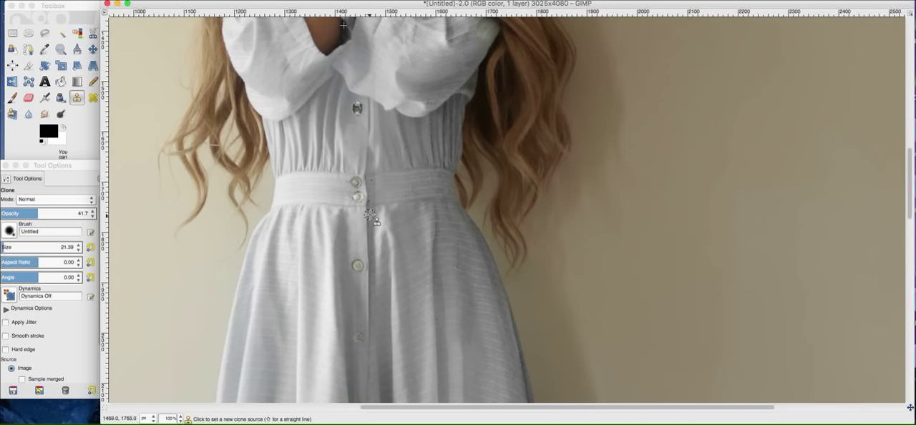
{"action": "mouse_move", "coordinate": [371, 193]}
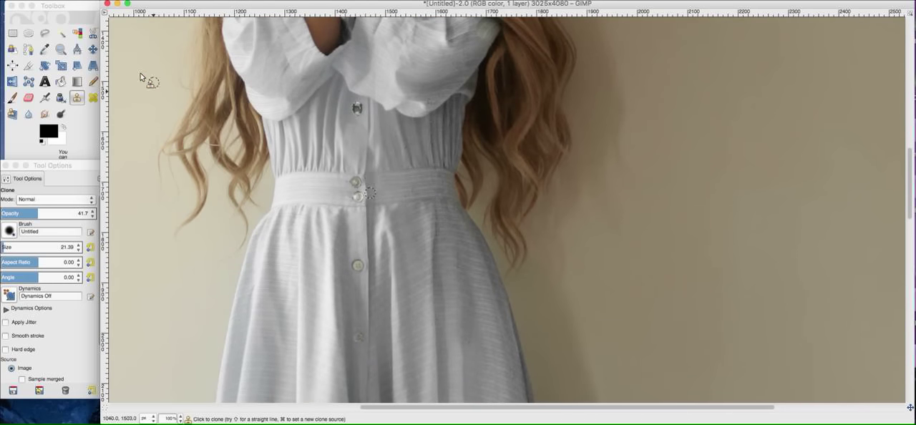
{"action": "left_click", "coordinate": [13, 33]}
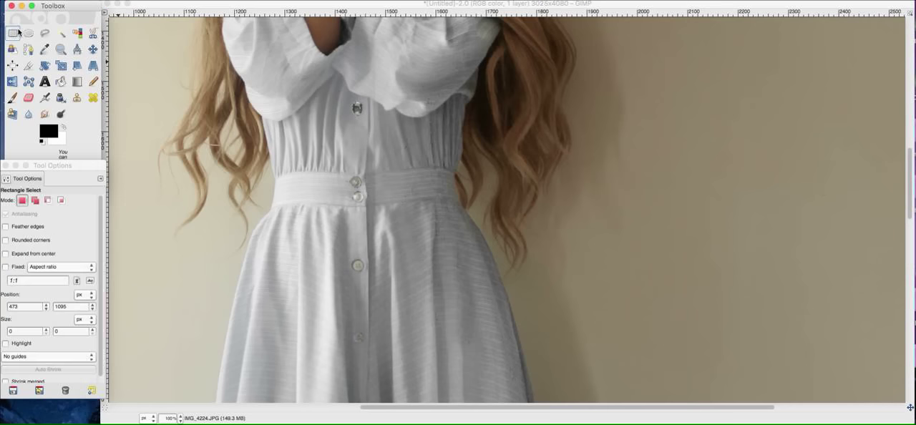
{"action": "mouse_move", "coordinate": [350, 140]}
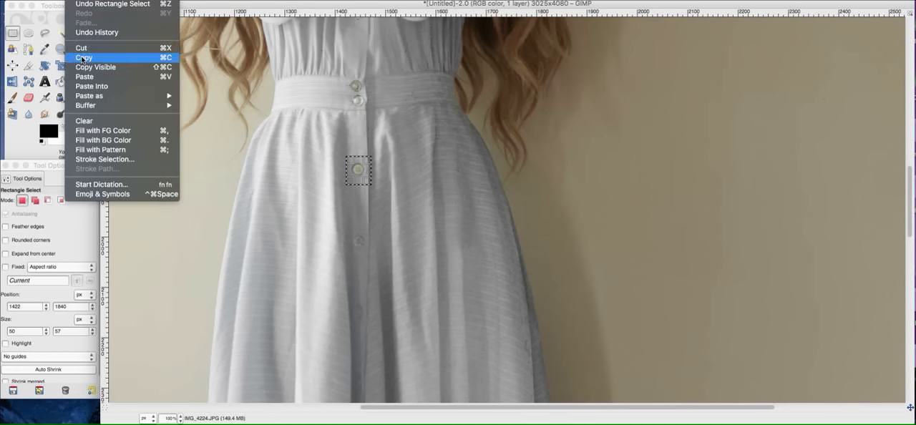
- Copy the selected skirt button and start erasing the pasted button's edges
{"action": "left_click", "coordinate": [84, 58]}
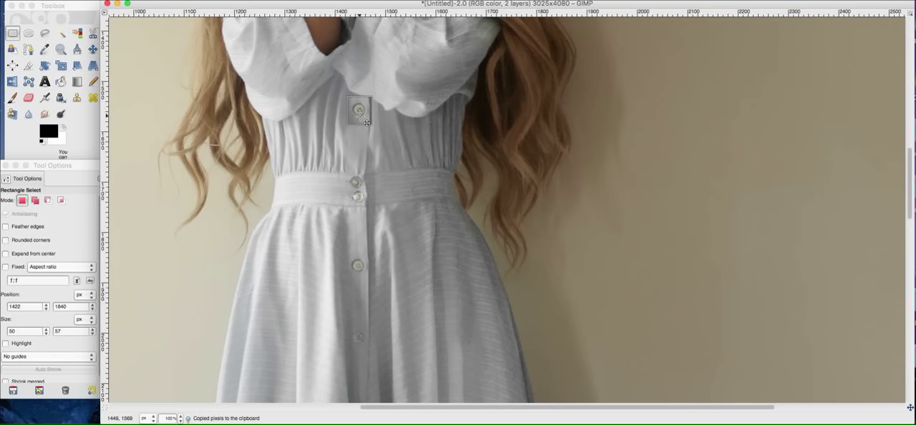
{"action": "left_click", "coordinate": [29, 97]}
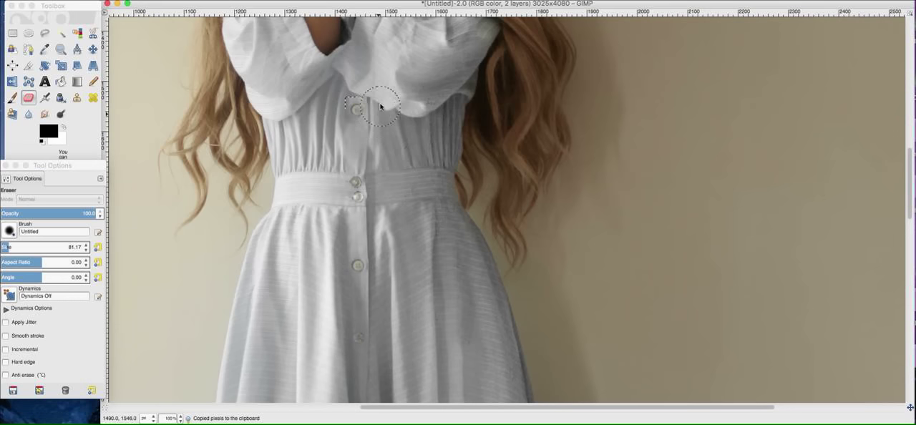
{"action": "mouse_move", "coordinate": [356, 92]}
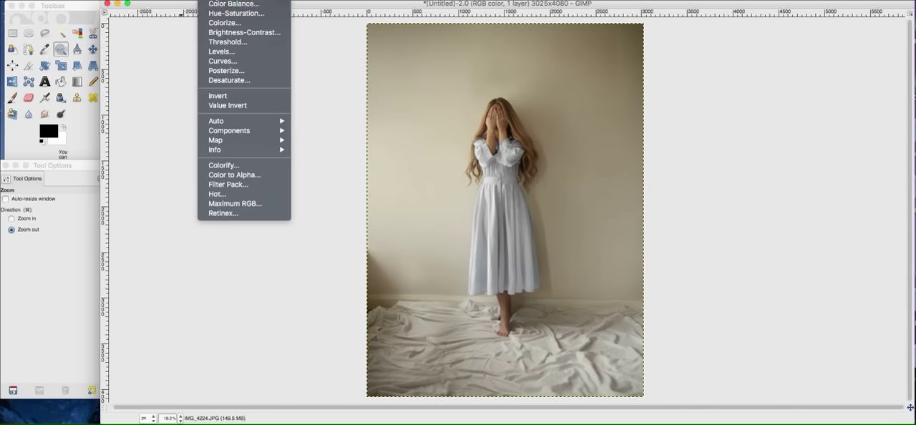
- Desaturate the photo's yellow tones to about -69 with Hue-Saturation, greying the beige wall
{"action": "left_click", "coordinate": [236, 13]}
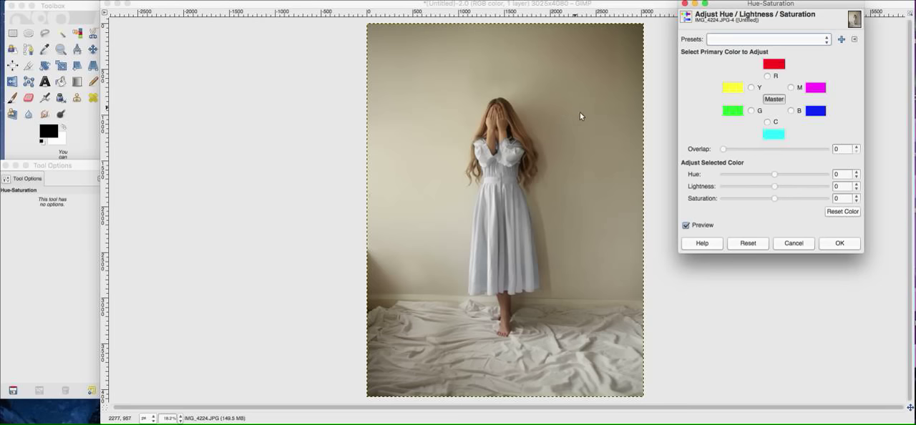
{"action": "left_click", "coordinate": [767, 88]}
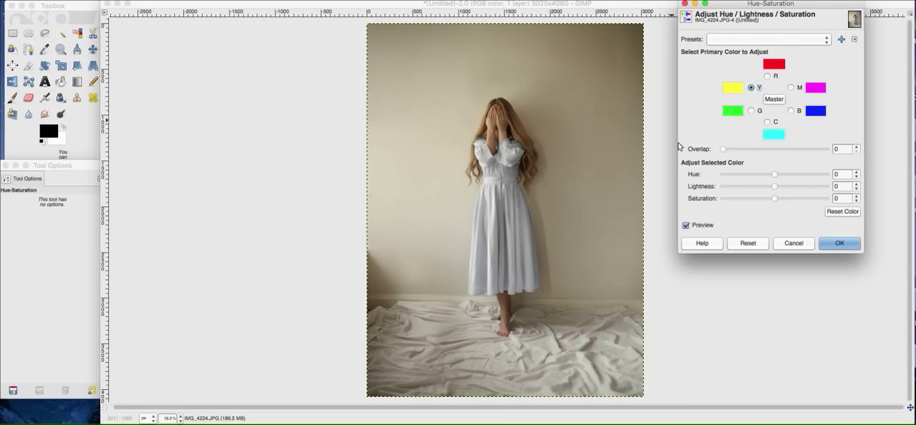
{"action": "left_click_drag", "start_coordinate": [775, 198], "coordinate": [739, 198]}
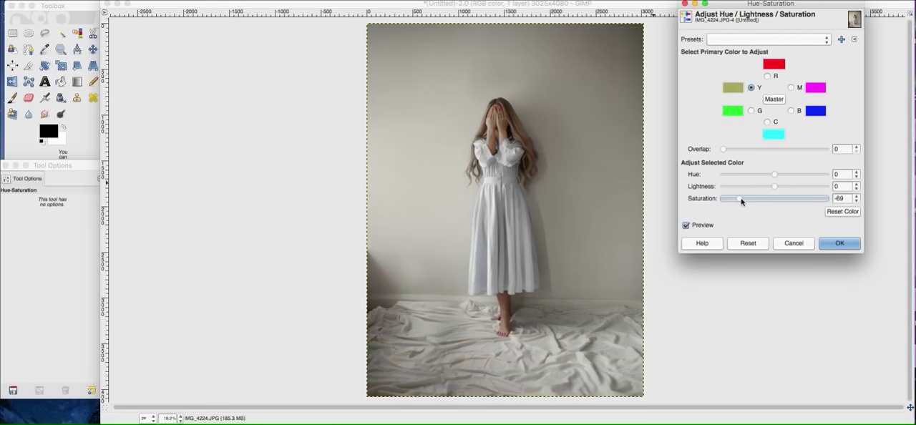
{"action": "mouse_move", "coordinate": [813, 232]}
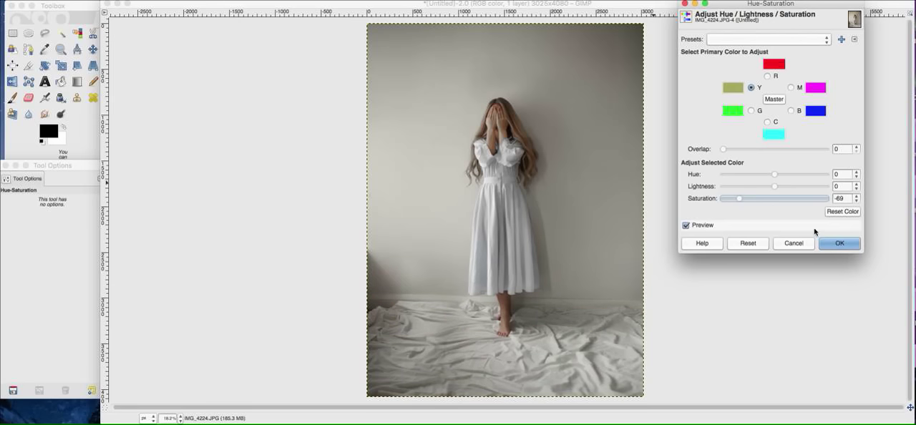
{"action": "left_click", "coordinate": [839, 242]}
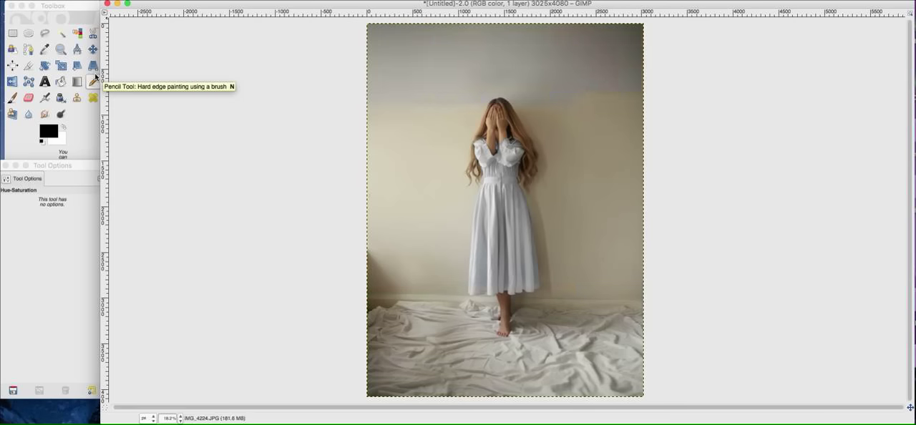
- Zoom in on the head and erase the grey overlay over the hair so it shows warm blonde
{"action": "left_click", "coordinate": [60, 49]}
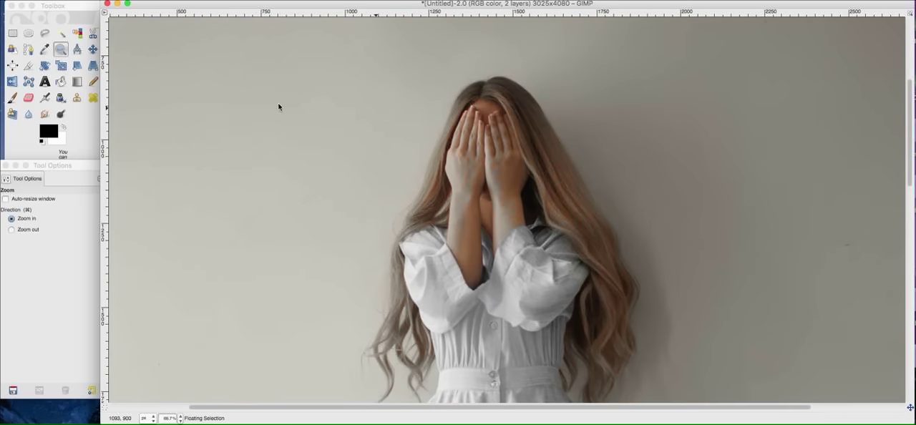
{"action": "left_click", "coordinate": [28, 98]}
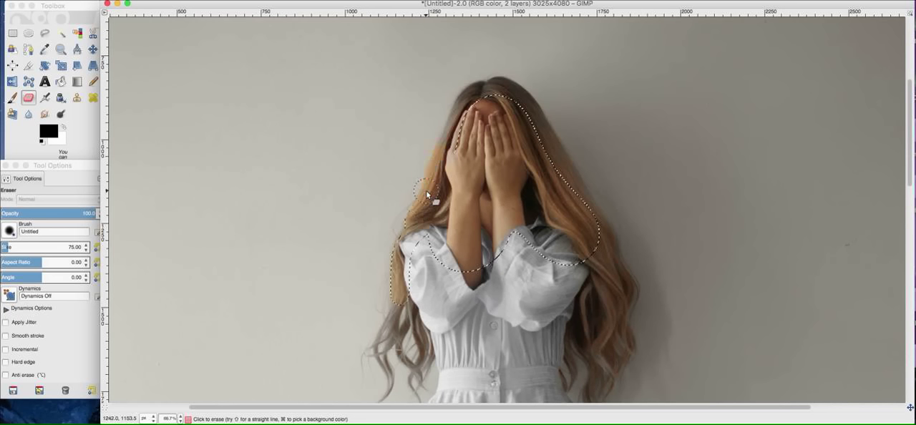
{"action": "left_click_drag", "start_coordinate": [426, 195], "coordinate": [490, 99]}
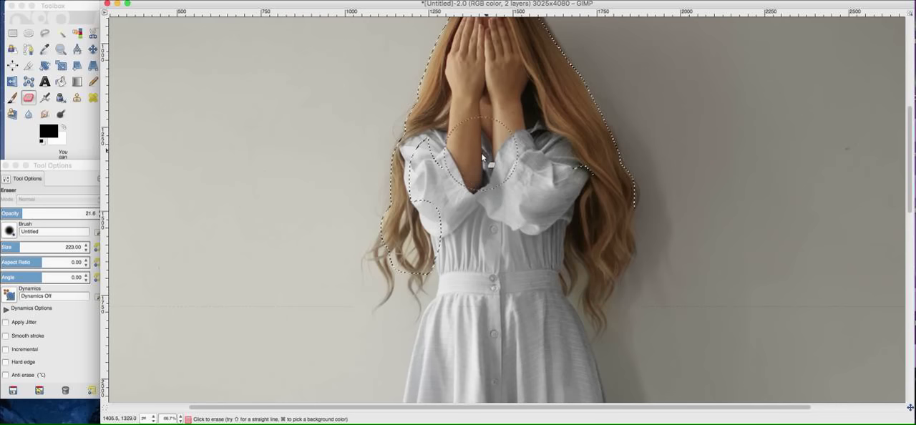
{"action": "scroll", "scroll_direction": "down", "scroll_amount": 3}
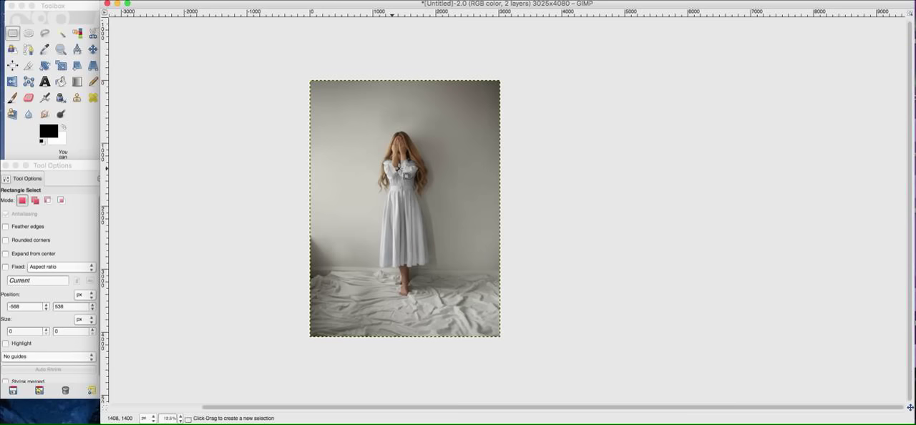
{"action": "mouse_move", "coordinate": [382, 240]}
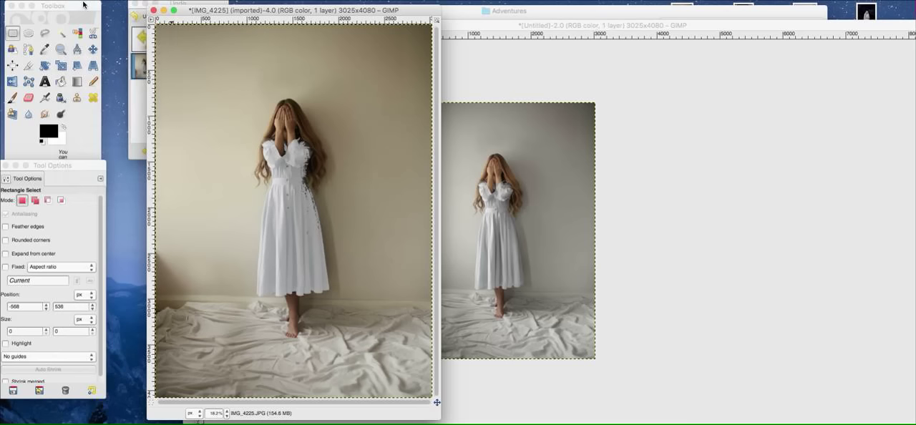
{"action": "mouse_move", "coordinate": [256, 39]}
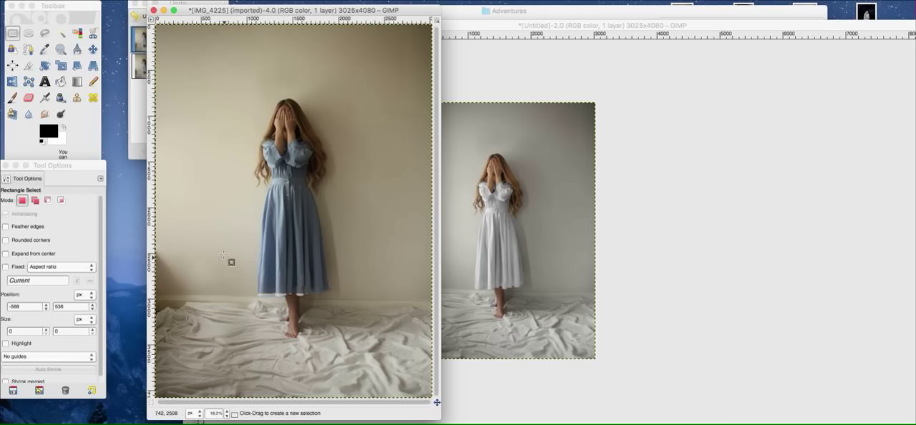
- Rectangle-select the lower blue skirt in IMG_4225 and bring up Hue-Saturation for it
{"action": "left_click_drag", "start_coordinate": [234, 249], "coordinate": [338, 285]}
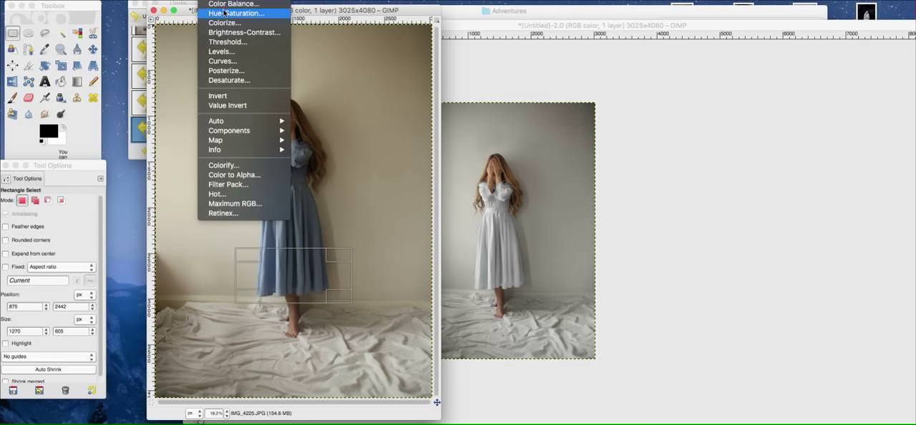
{"action": "left_click", "coordinate": [235, 13]}
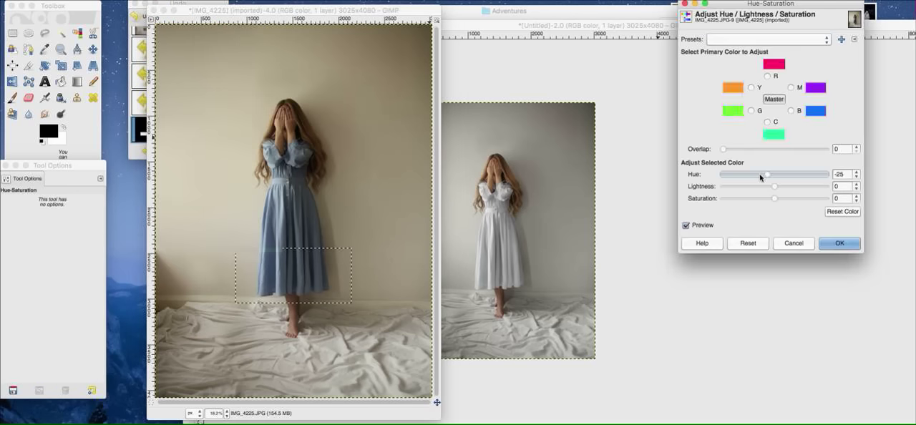
- Shift the skirt's blue and cyan tones toward pink/red with the hue slider
{"action": "left_click", "coordinate": [747, 243]}
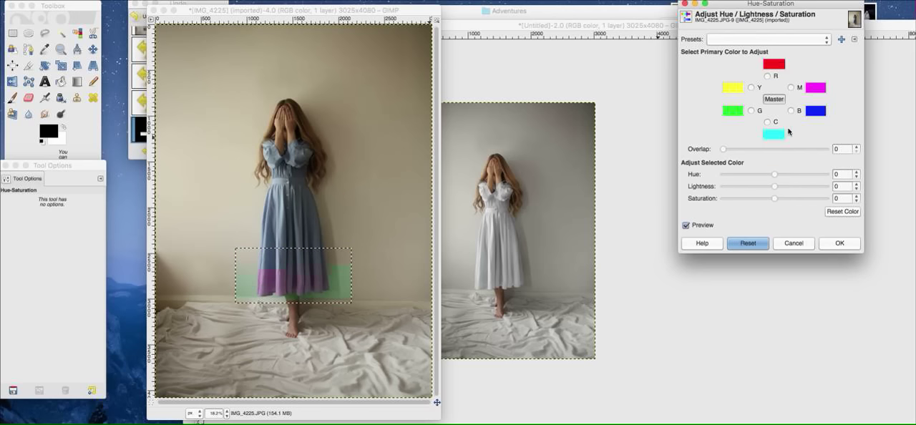
{"action": "left_click_drag", "start_coordinate": [775, 173], "coordinate": [815, 174]}
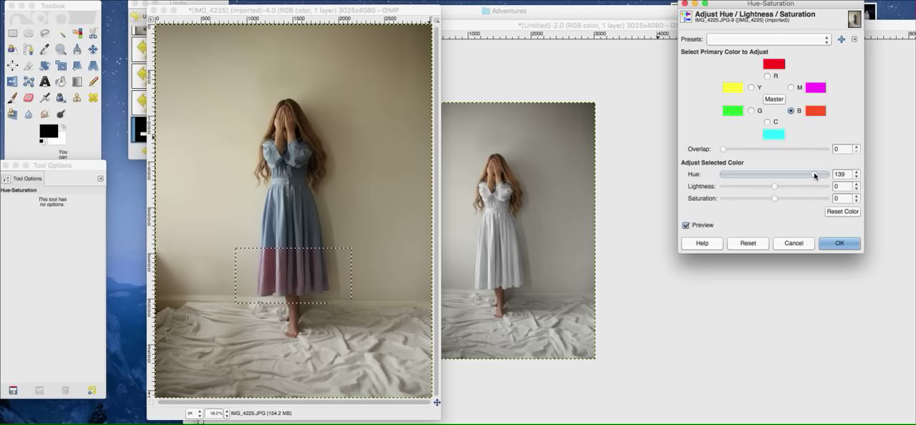
{"action": "left_click", "coordinate": [779, 121]}
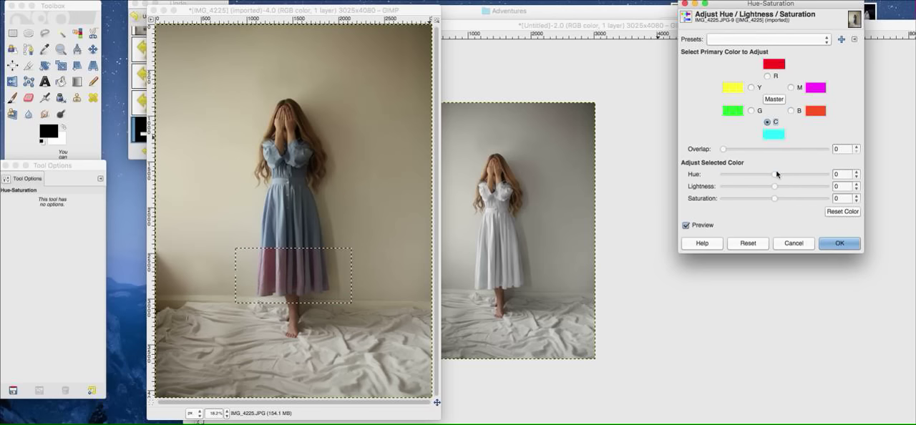
{"action": "left_click_drag", "start_coordinate": [775, 173], "coordinate": [818, 174]}
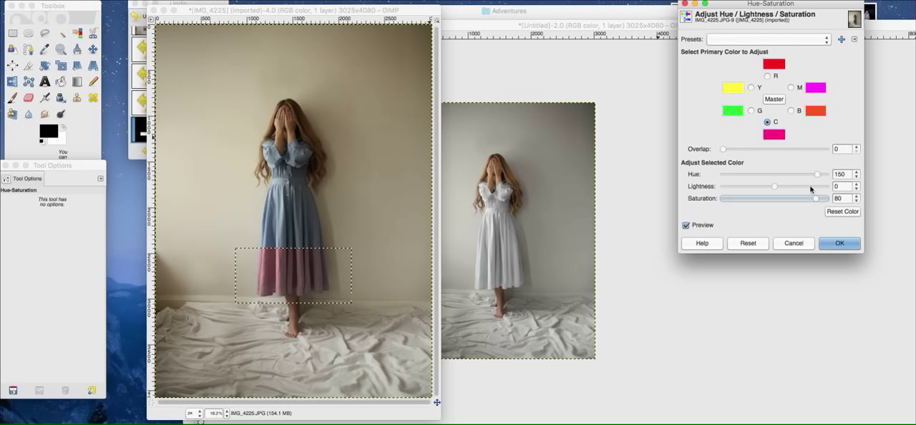
{"action": "left_click", "coordinate": [791, 110]}
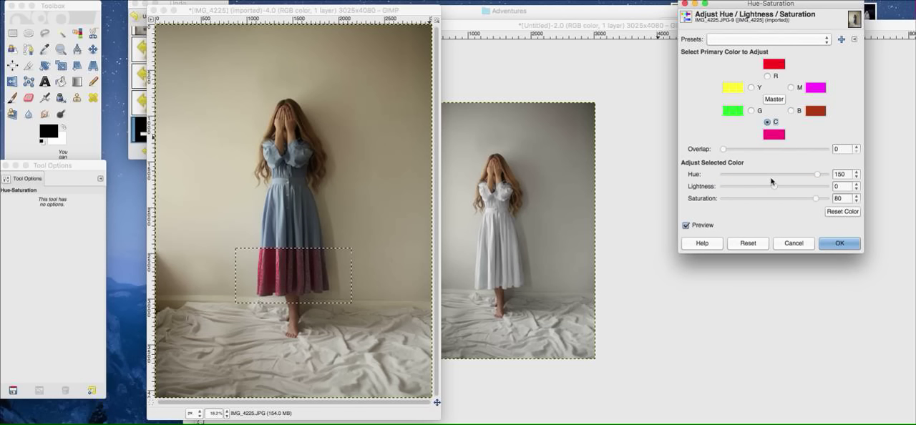
- Darken the recoloured skirt to about Lightness -40, raise Saturation to 80 and apply
{"action": "left_click_drag", "start_coordinate": [820, 186], "coordinate": [741, 186]}
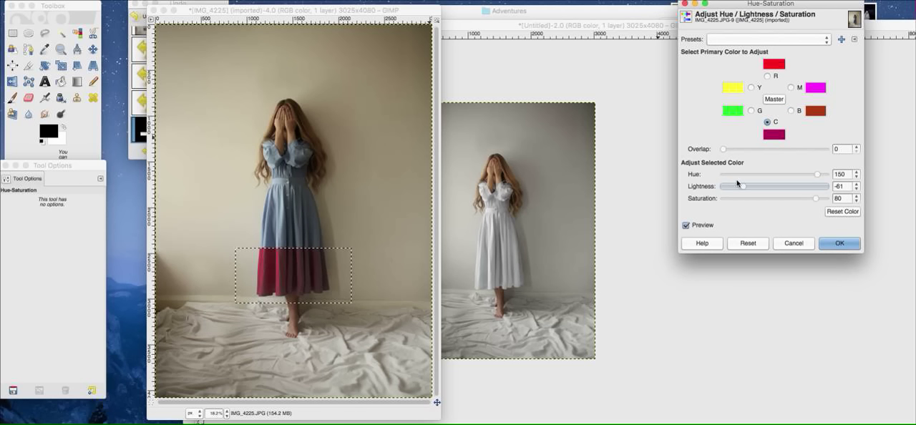
{"action": "left_click_drag", "start_coordinate": [740, 186], "coordinate": [724, 186]}
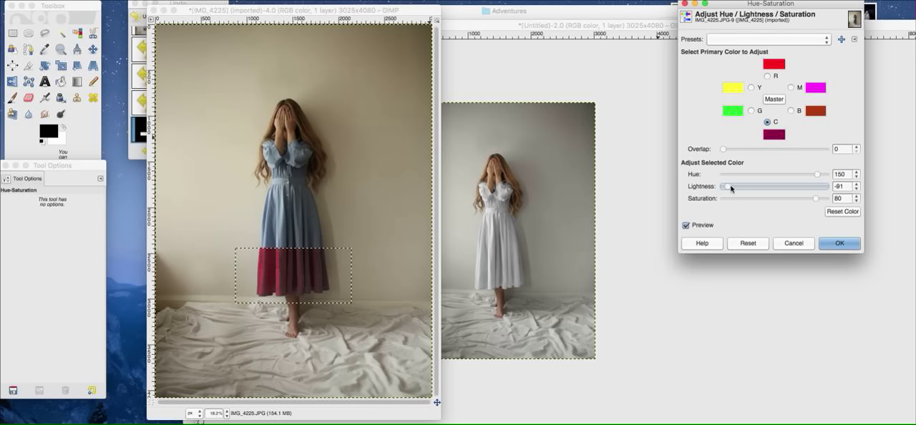
{"action": "left_click_drag", "start_coordinate": [727, 186], "coordinate": [737, 186]}
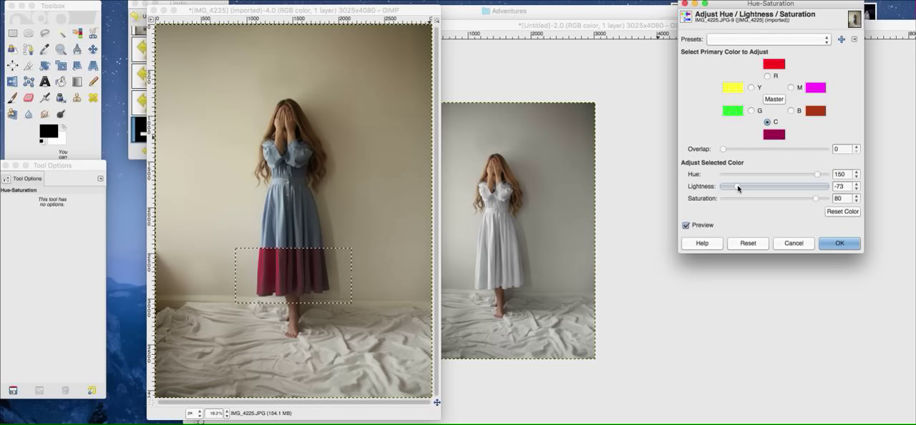
{"action": "left_click", "coordinate": [839, 243]}
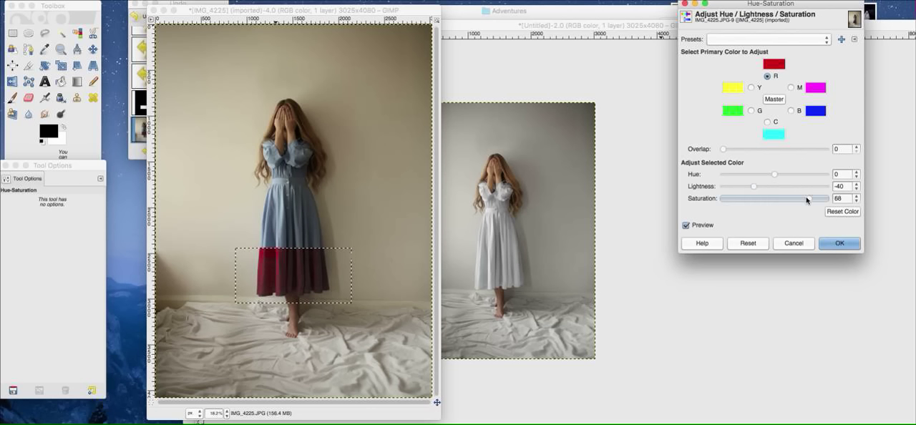
{"action": "left_click_drag", "start_coordinate": [787, 198], "coordinate": [812, 198]}
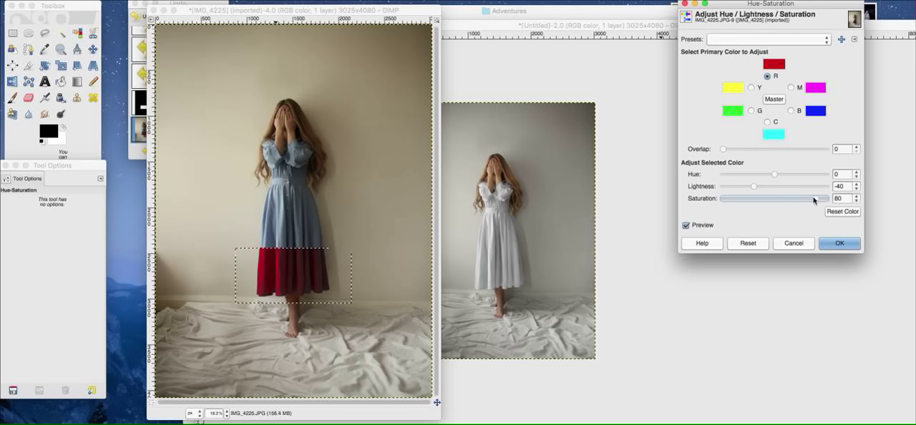
{"action": "left_click", "coordinate": [839, 243]}
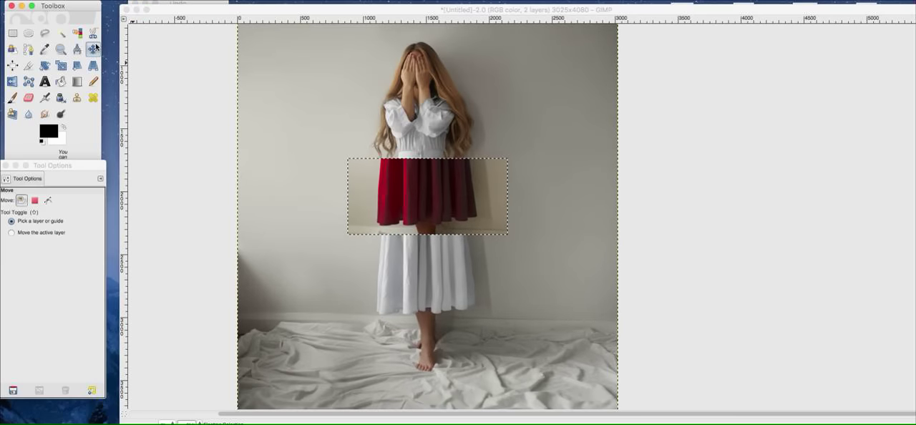
- Move the pasted red skirt patch down over the lower part of the white dress
{"action": "left_click_drag", "start_coordinate": [427, 196], "coordinate": [428, 284]}
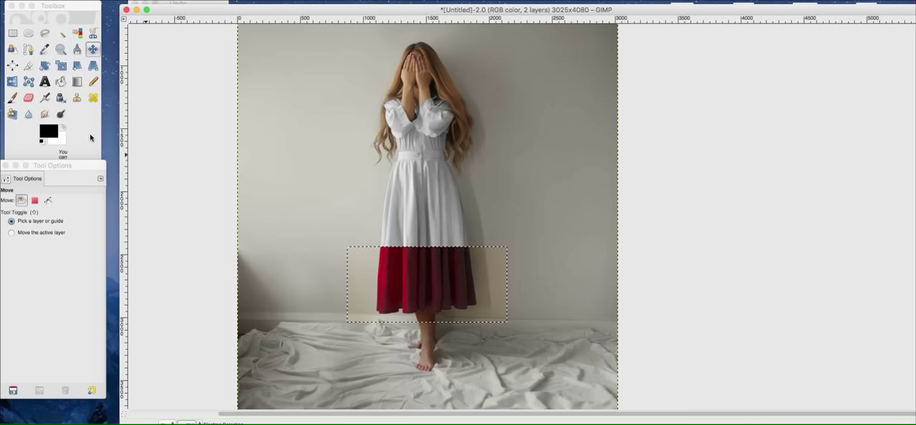
{"action": "left_click", "coordinate": [27, 97]}
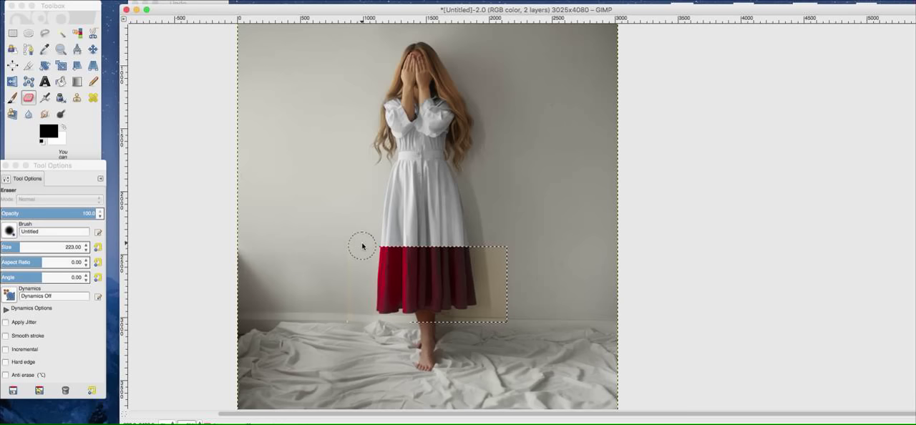
- Desaturate the pasted patch's yellow tones to about -67 with Hue-Saturation
{"action": "left_click", "coordinate": [236, 4]}
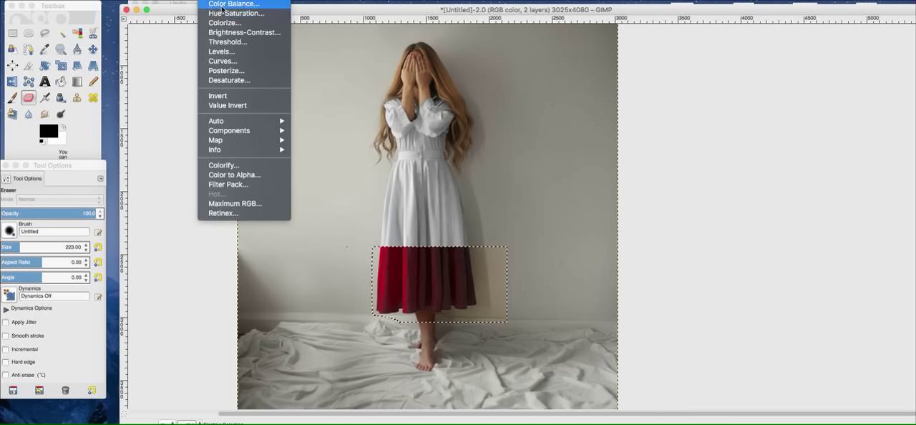
{"action": "left_click", "coordinate": [235, 12]}
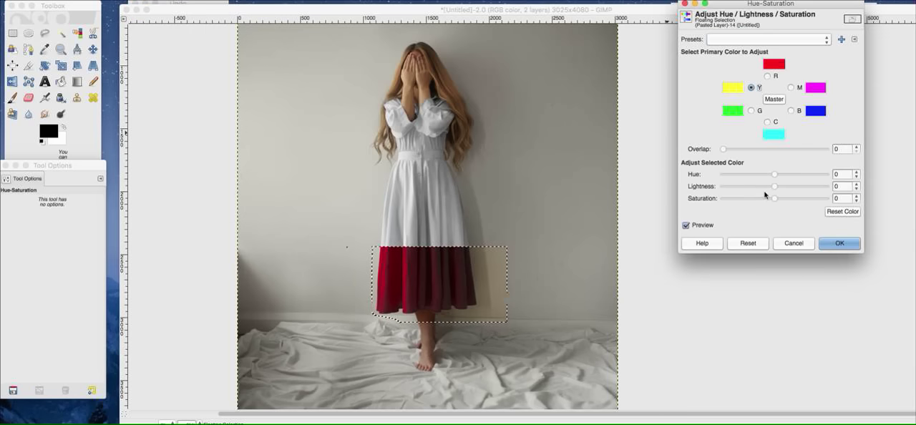
{"action": "left_click_drag", "start_coordinate": [774, 198], "coordinate": [739, 198]}
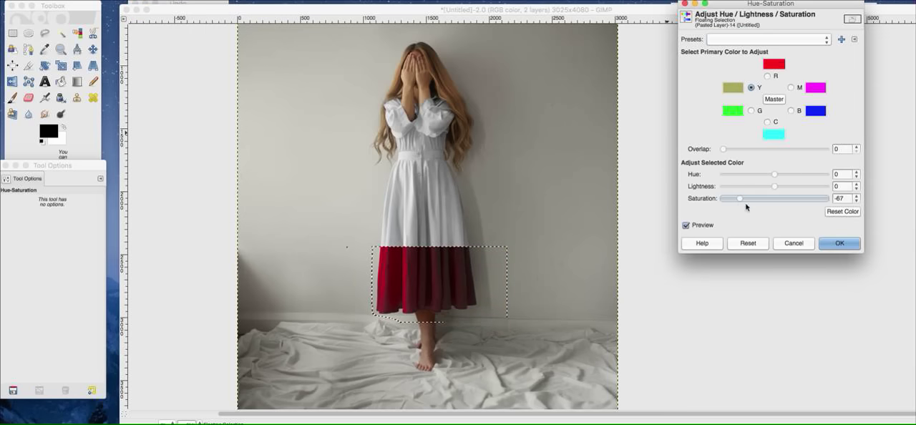
{"action": "left_click", "coordinate": [839, 242]}
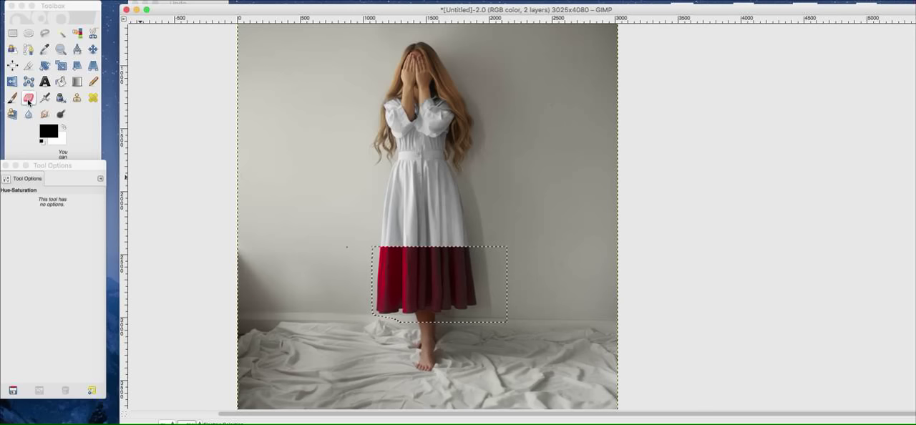
- Erase the patch's beige wall background around the red fabric
{"action": "left_click", "coordinate": [28, 98]}
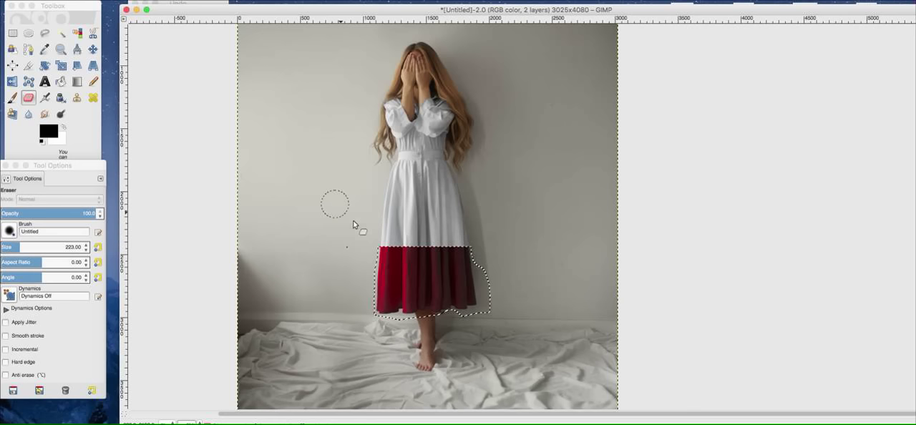
{"action": "left_click", "coordinate": [60, 49]}
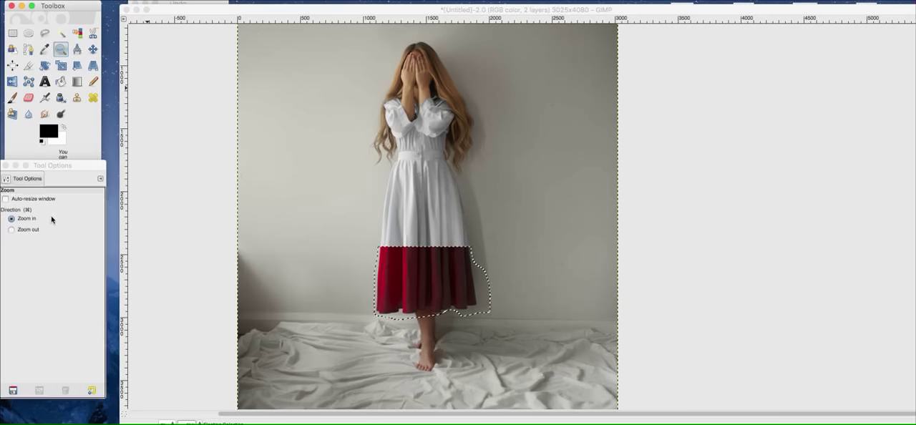
{"action": "left_click", "coordinate": [12, 229]}
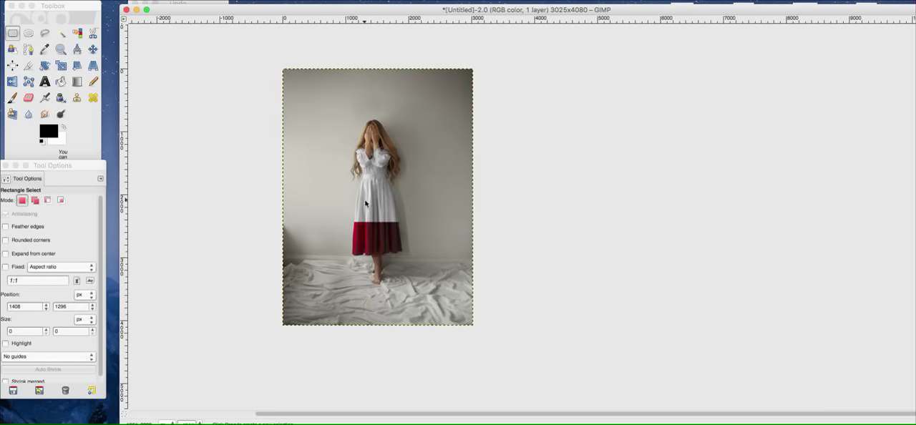
- Select the skirt seam area and bend the hem gently with the IWarp distortion filter
{"action": "left_click_drag", "start_coordinate": [333, 187], "coordinate": [408, 229]}
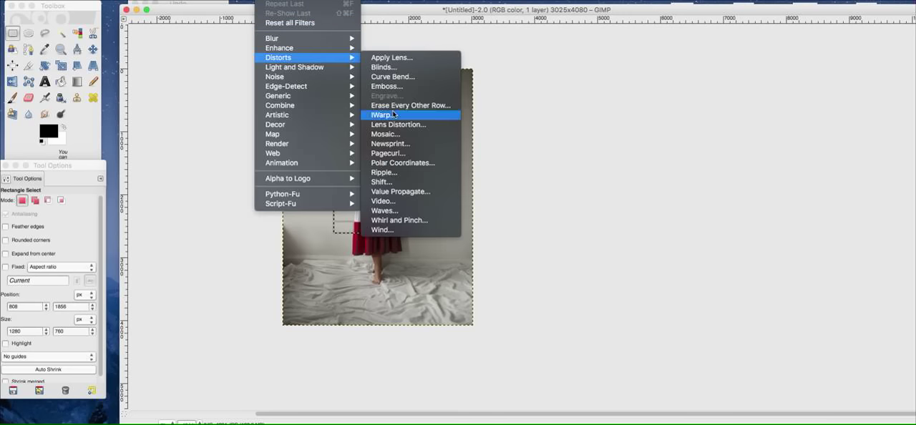
{"action": "left_click", "coordinate": [381, 114]}
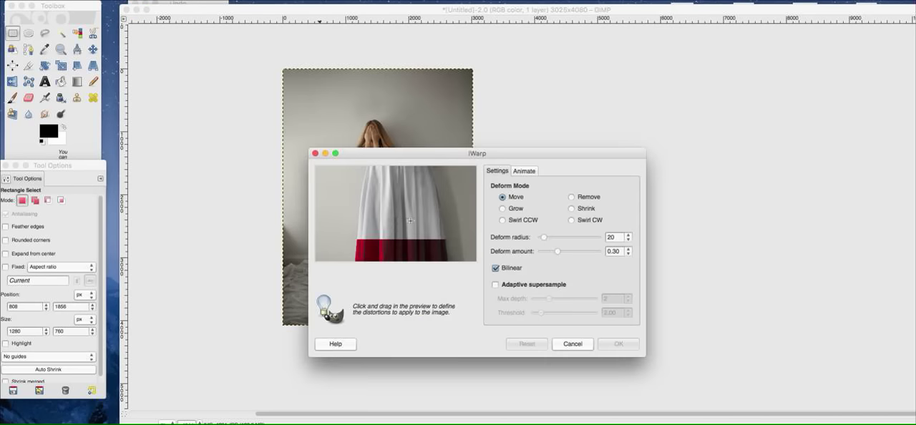
{"action": "left_click_drag", "start_coordinate": [410, 220], "coordinate": [383, 234]}
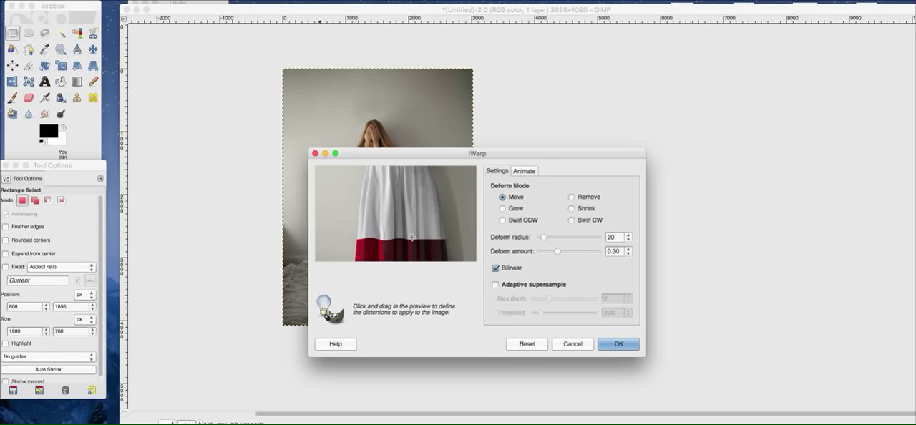
{"action": "mouse_move", "coordinate": [439, 243]}
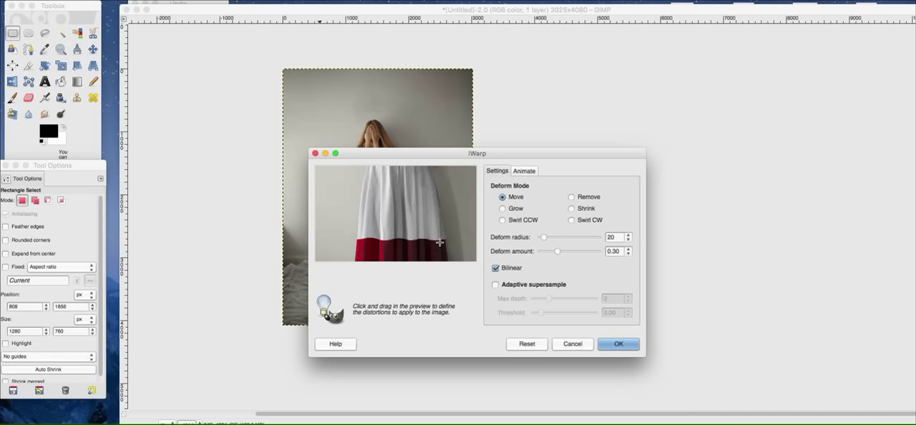
{"action": "mouse_move", "coordinate": [402, 234]}
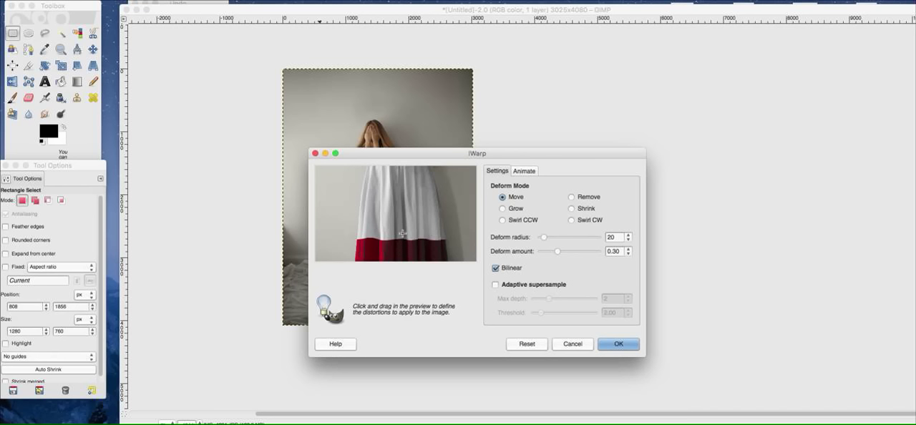
{"action": "mouse_move", "coordinate": [444, 252]}
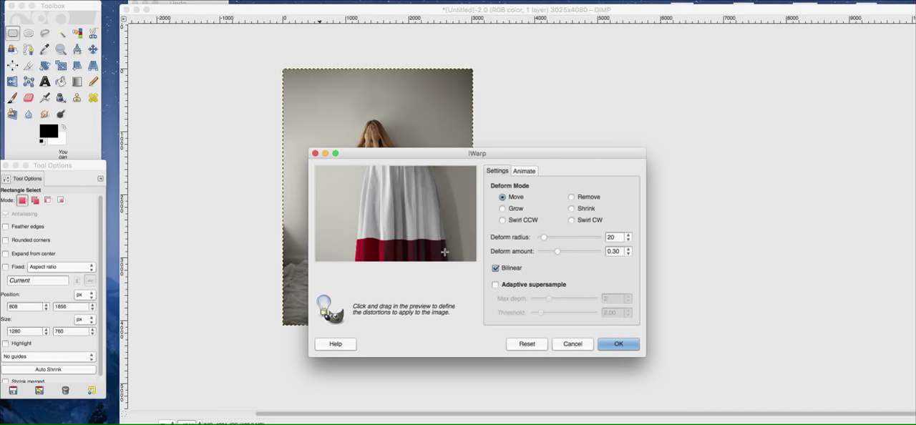
{"action": "left_click", "coordinate": [617, 344]}
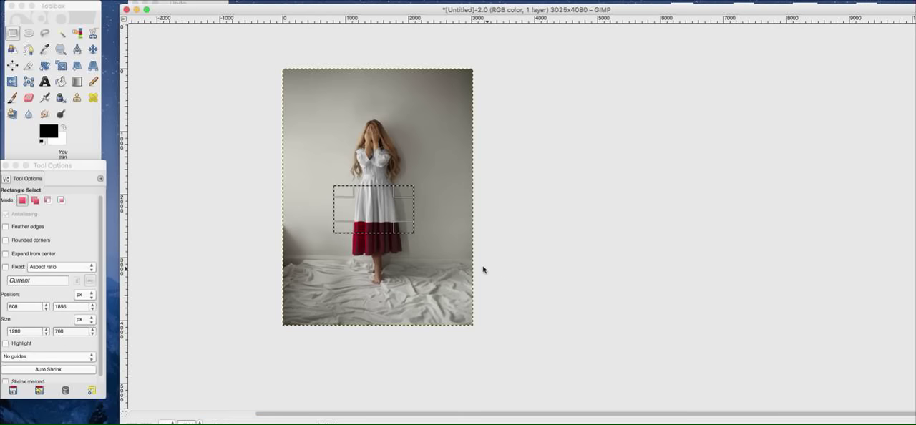
- Clear the remaining selection from the warped photo
{"action": "left_click", "coordinate": [365, 134]}
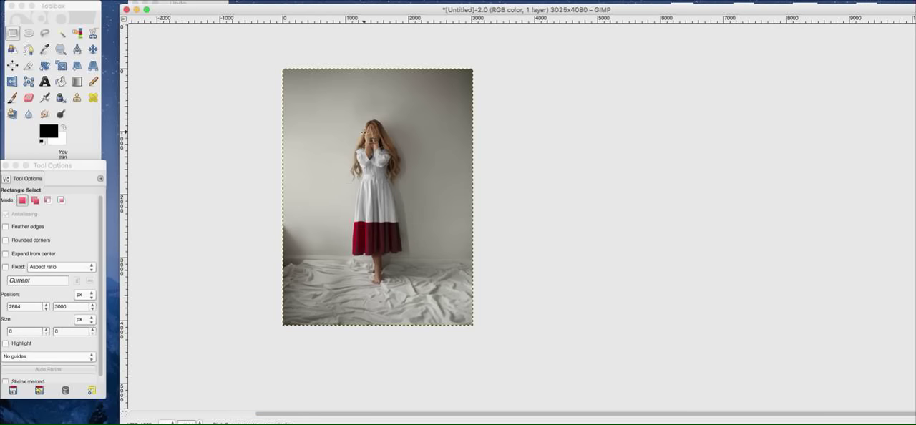
{"action": "mouse_move", "coordinate": [320, 198]}
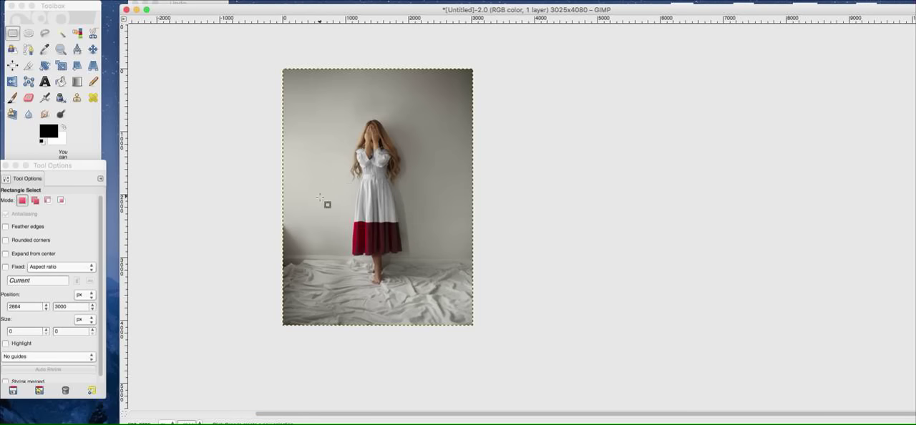
{"action": "mouse_move", "coordinate": [406, 226]}
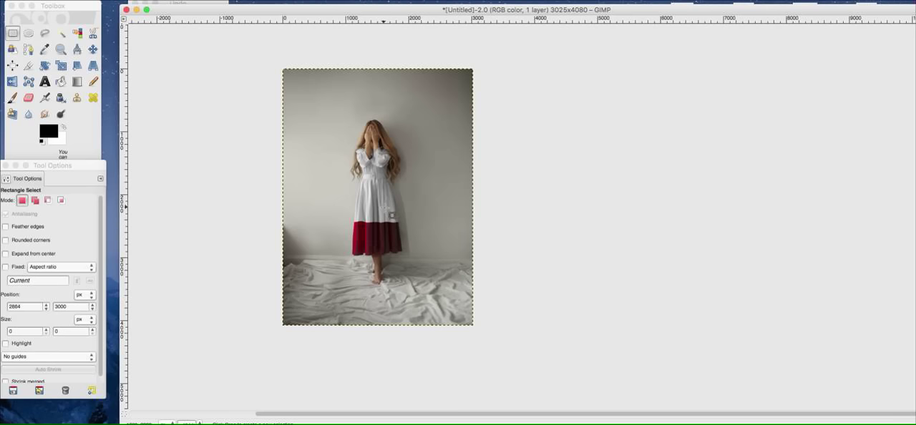
{"action": "mouse_move", "coordinate": [315, 46]}
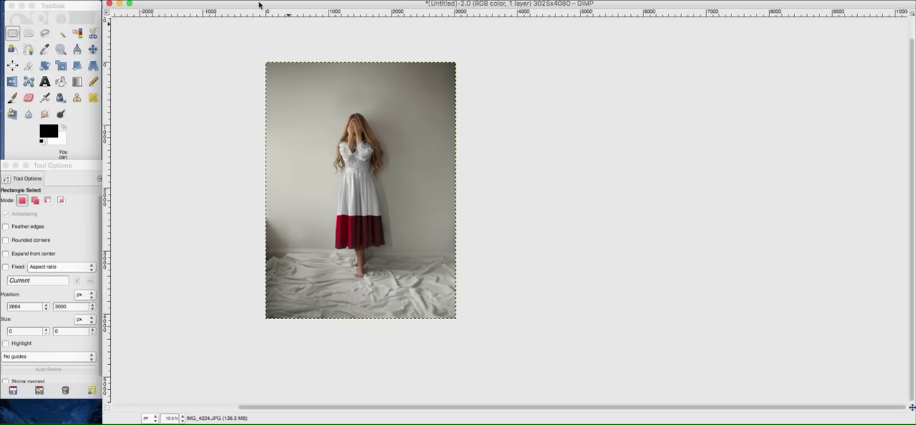
{"action": "mouse_move", "coordinate": [258, 7]}
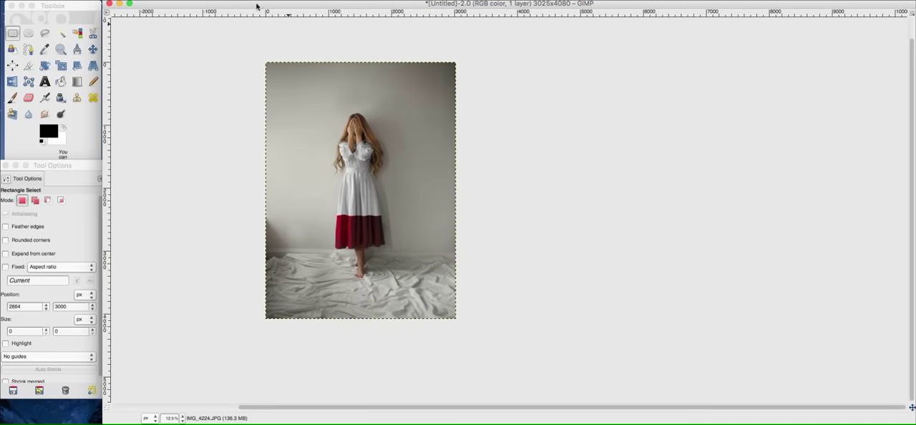
{"action": "mouse_move", "coordinate": [238, 121]}
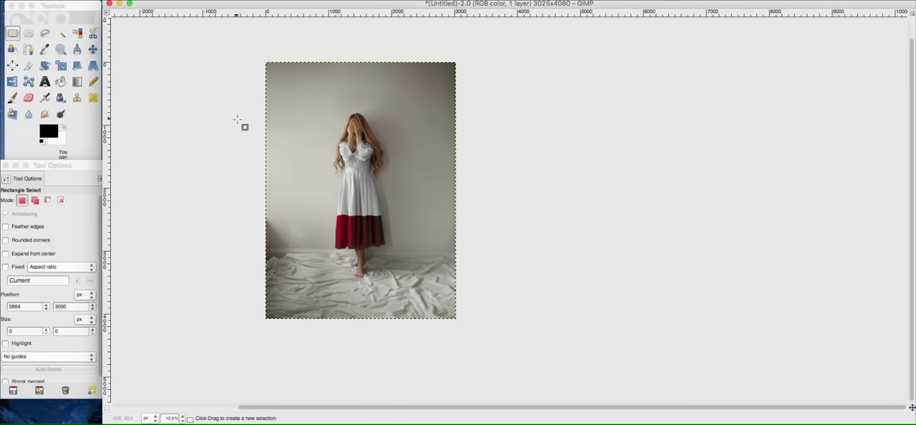
{"action": "mouse_move", "coordinate": [312, 100]}
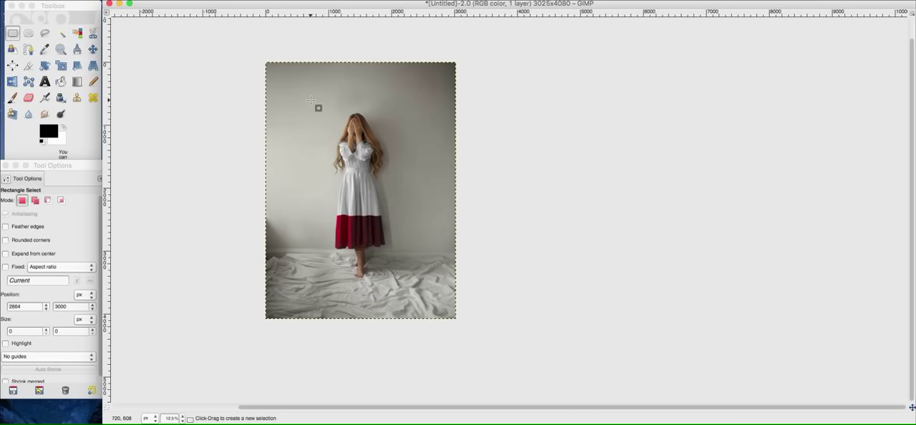
{"action": "mouse_move", "coordinate": [309, 101]}
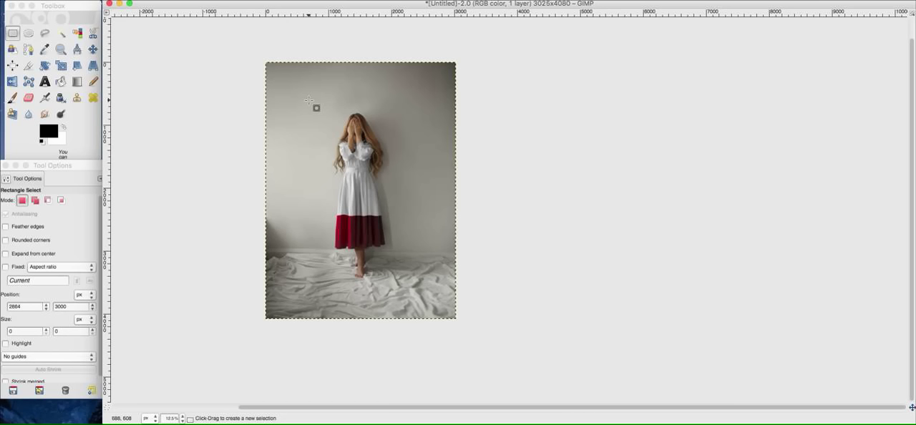
{"action": "mouse_move", "coordinate": [841, 91]}
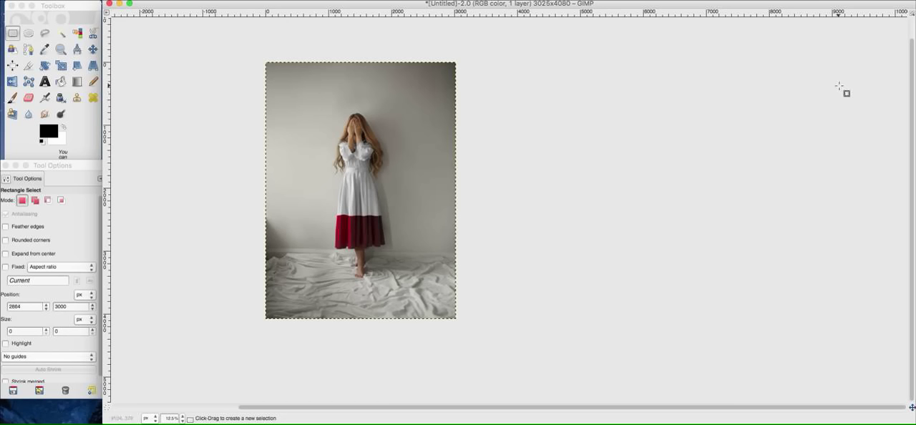